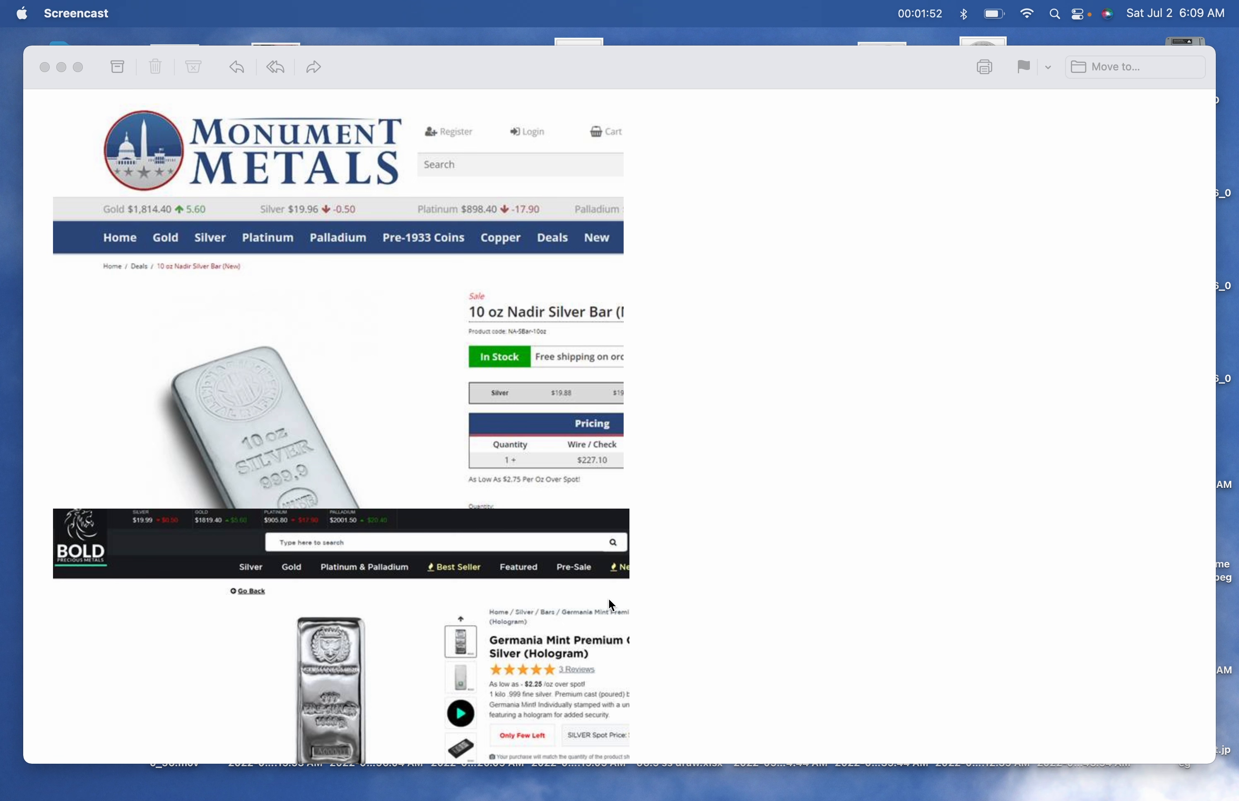
mouse_move(697, 547)
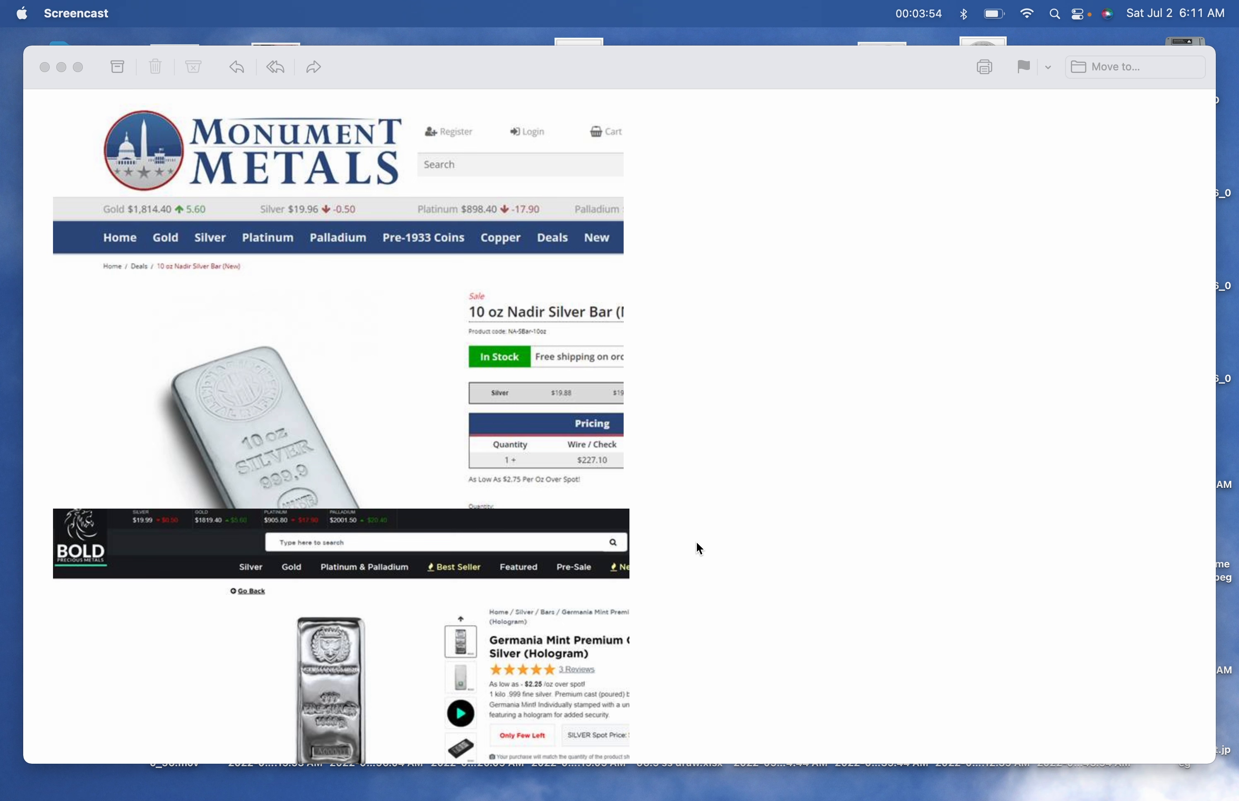
mouse_move(756, 496)
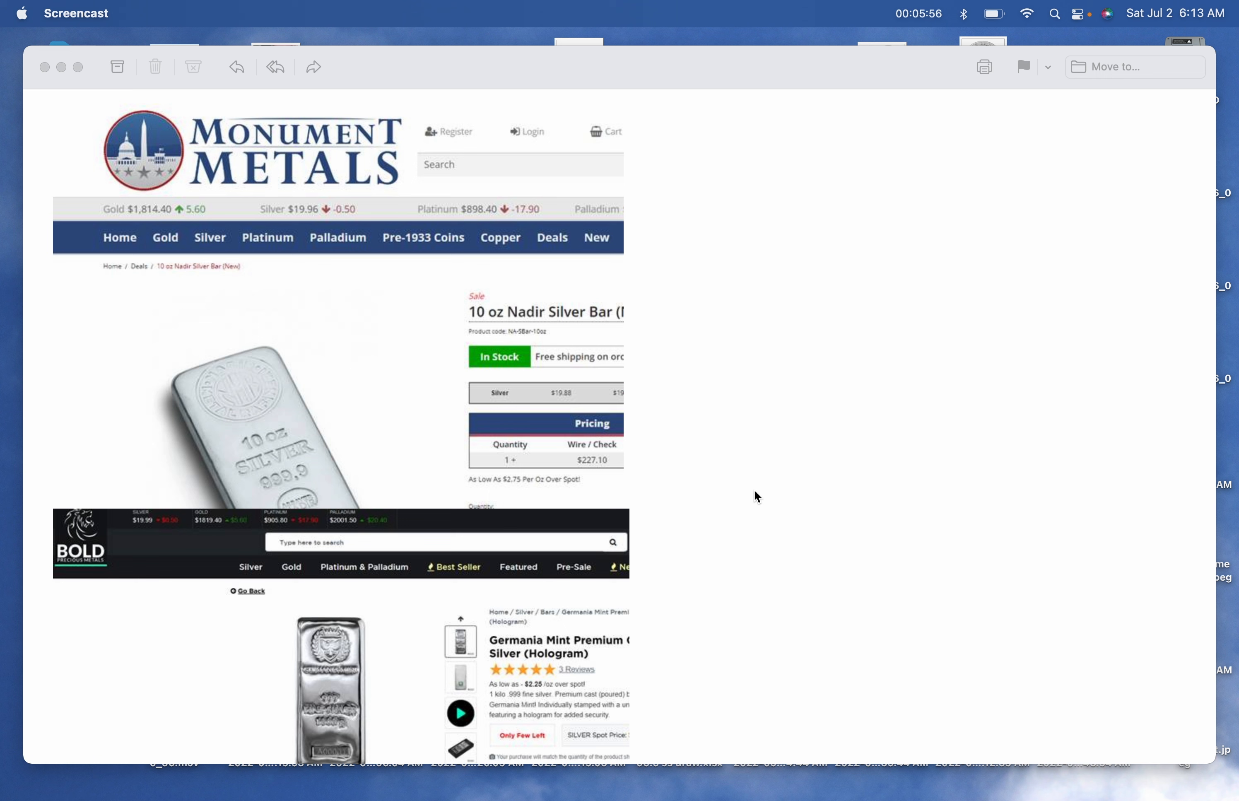
mouse_move(836, 391)
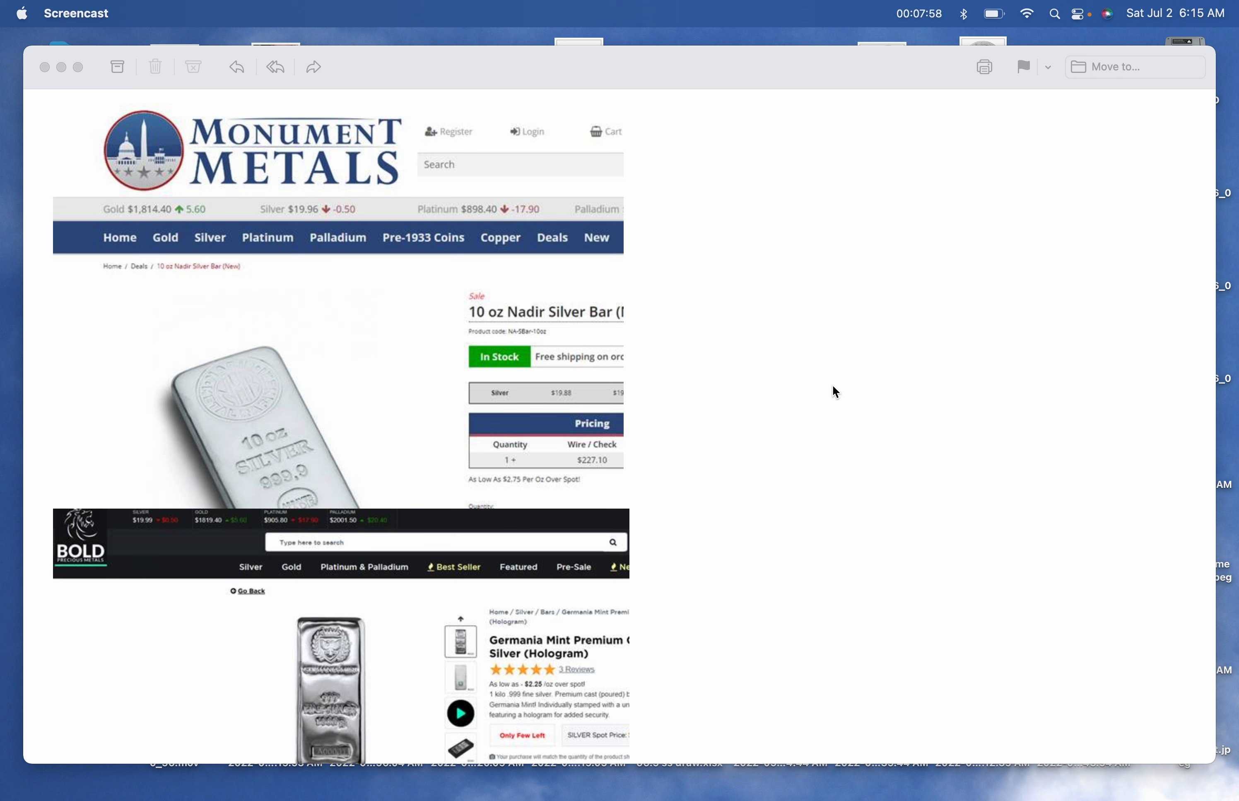
mouse_move(912, 329)
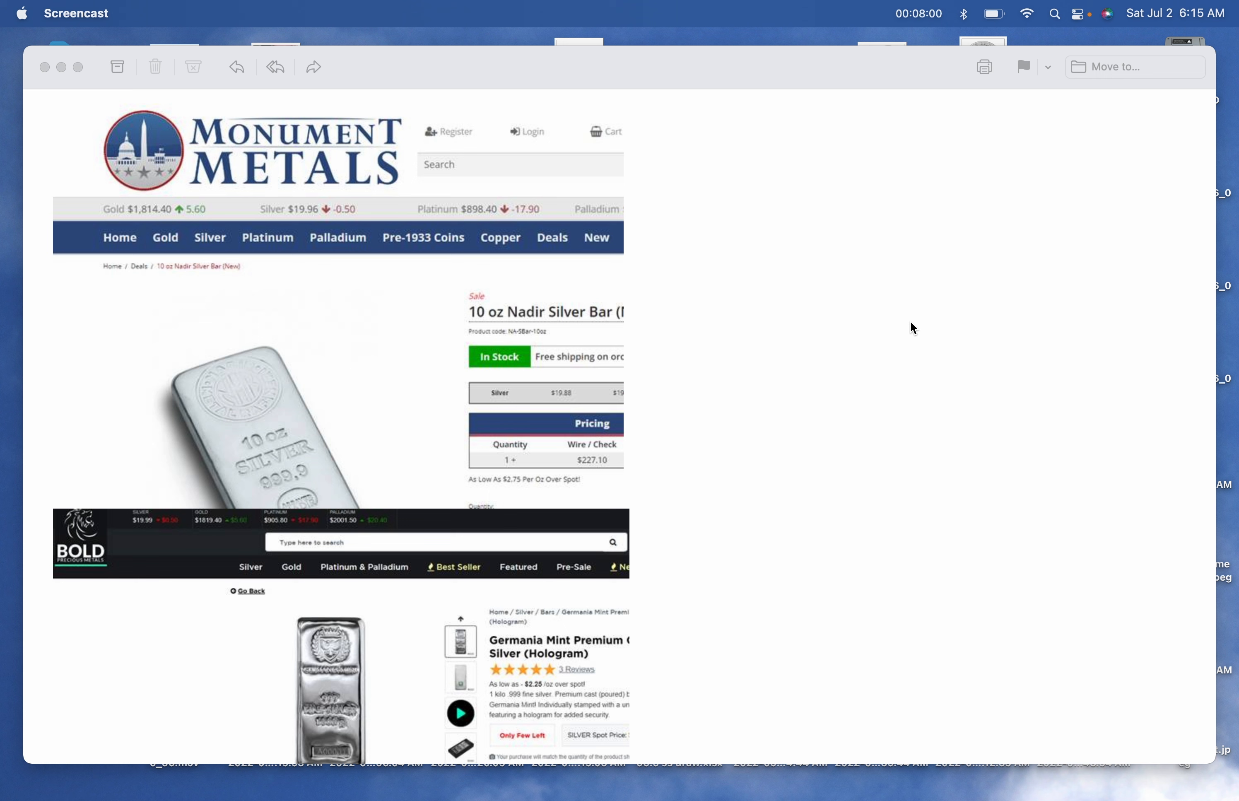
mouse_move(954, 332)
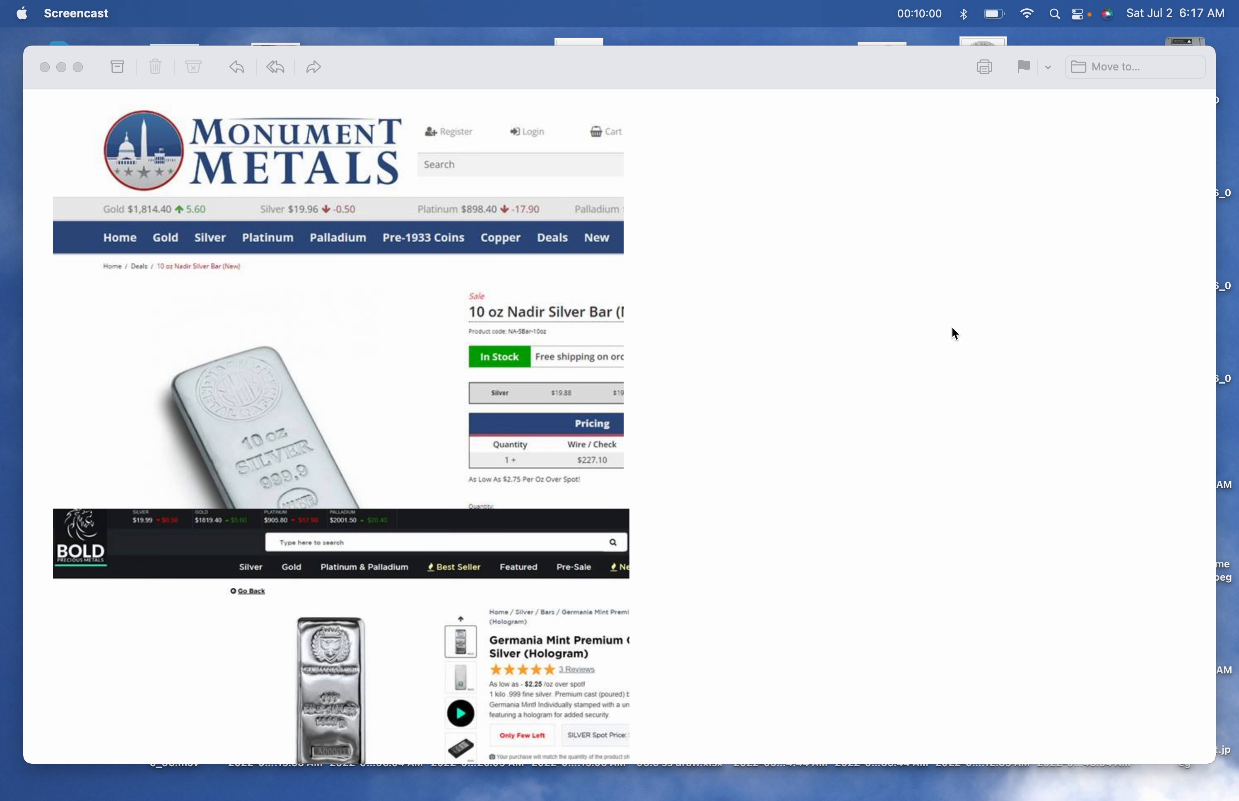
mouse_move(1171, 271)
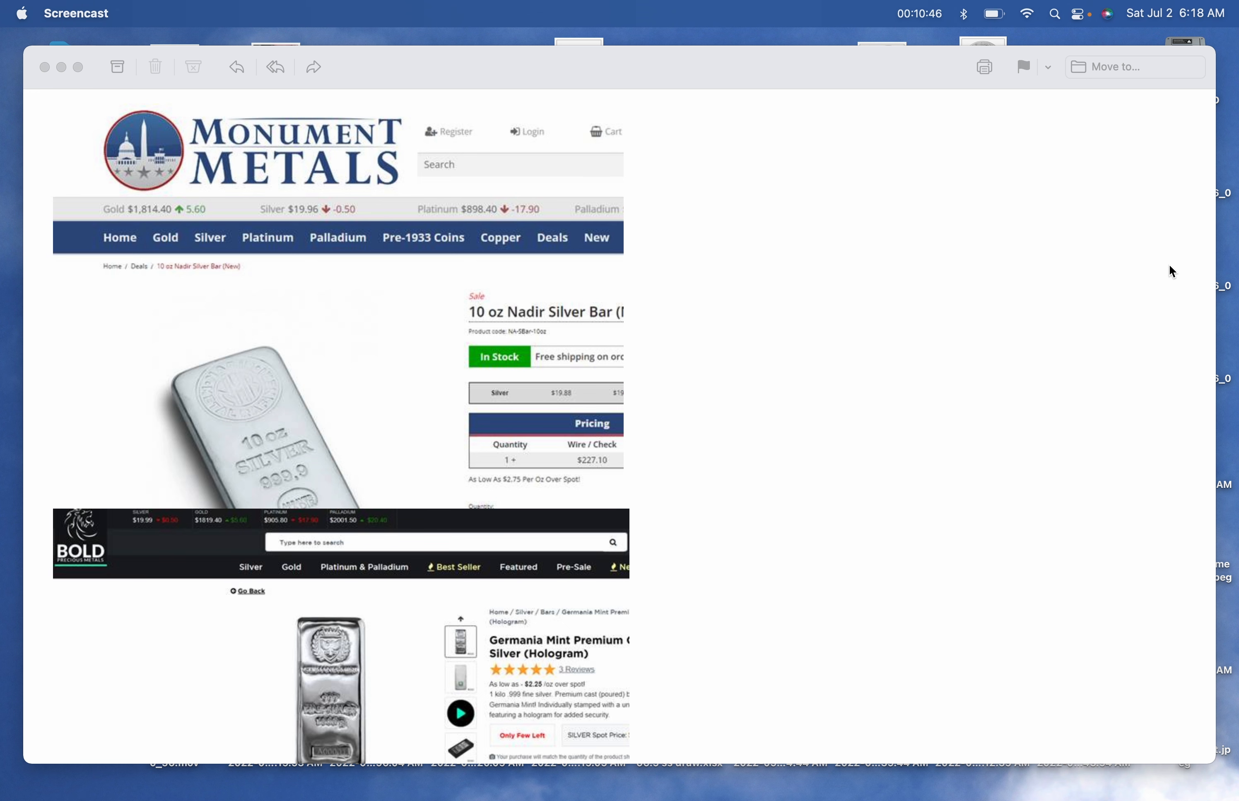
scroll(down, 3)
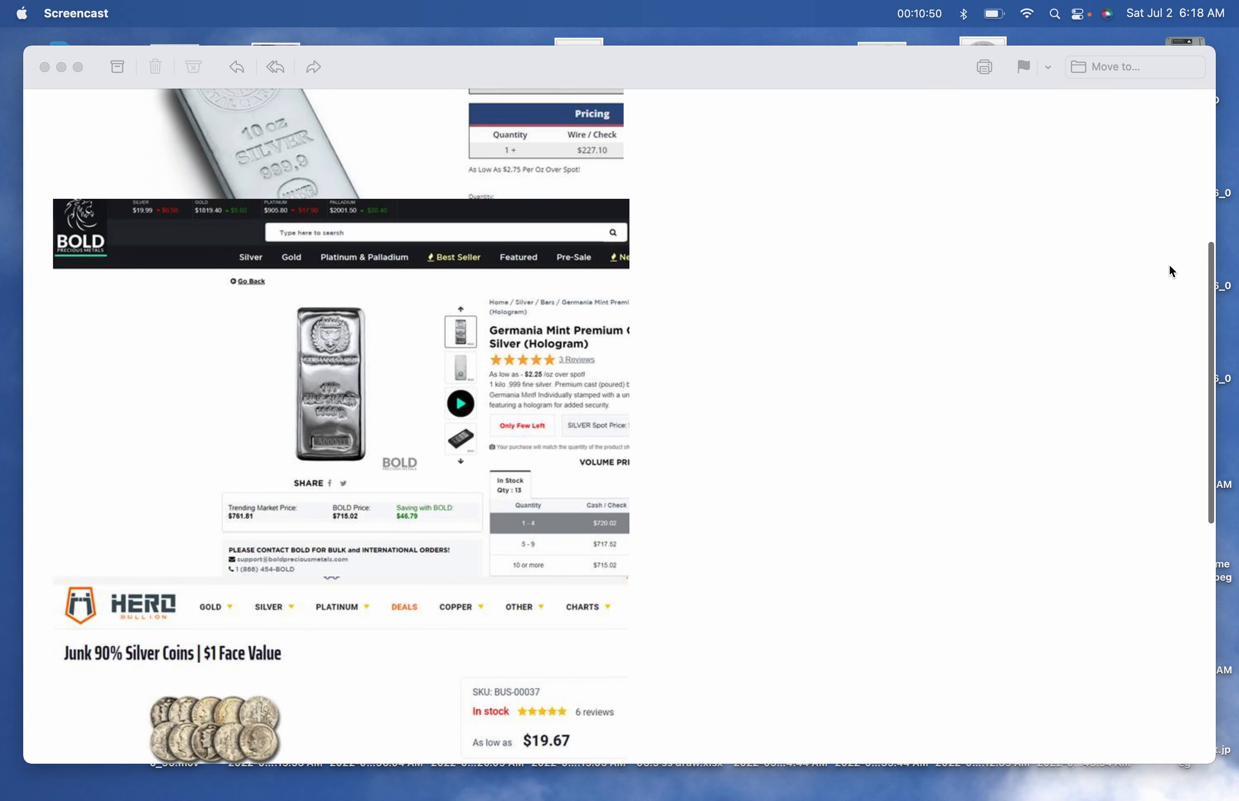
scroll(down, 3)
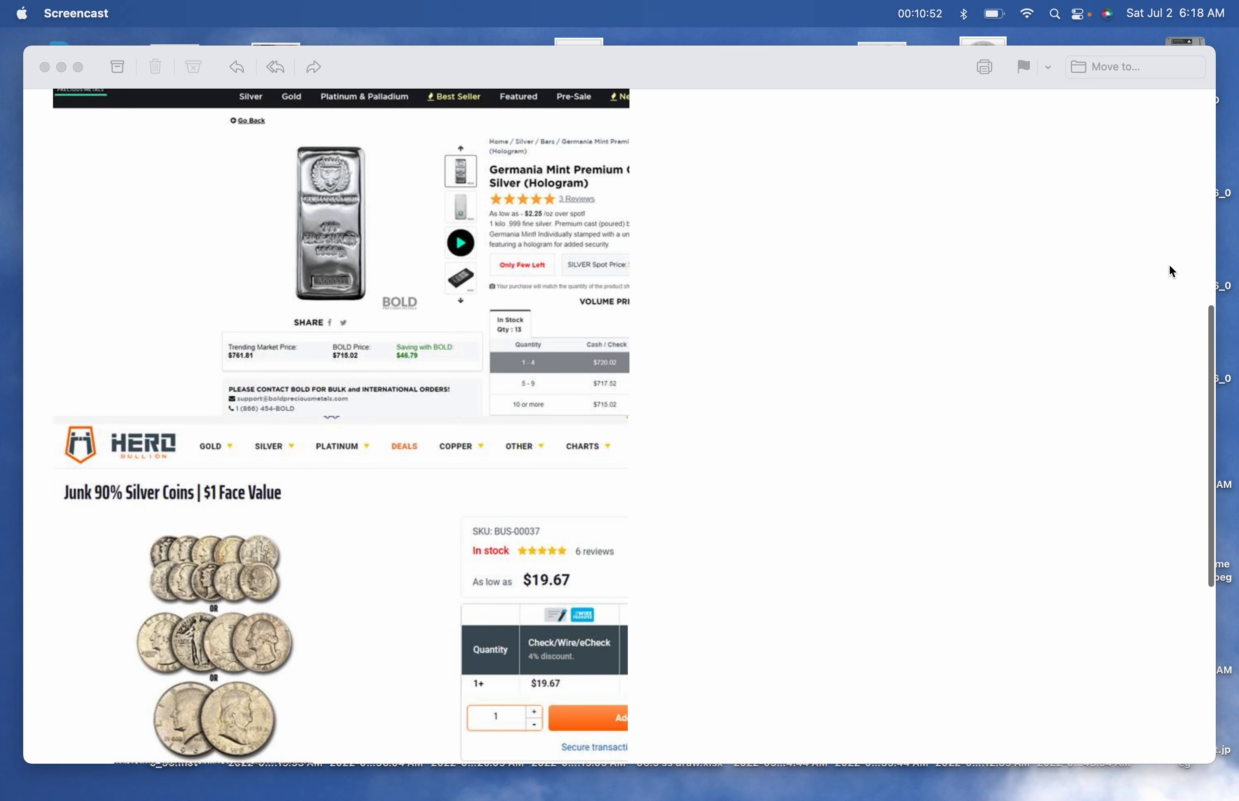
scroll(down, 3)
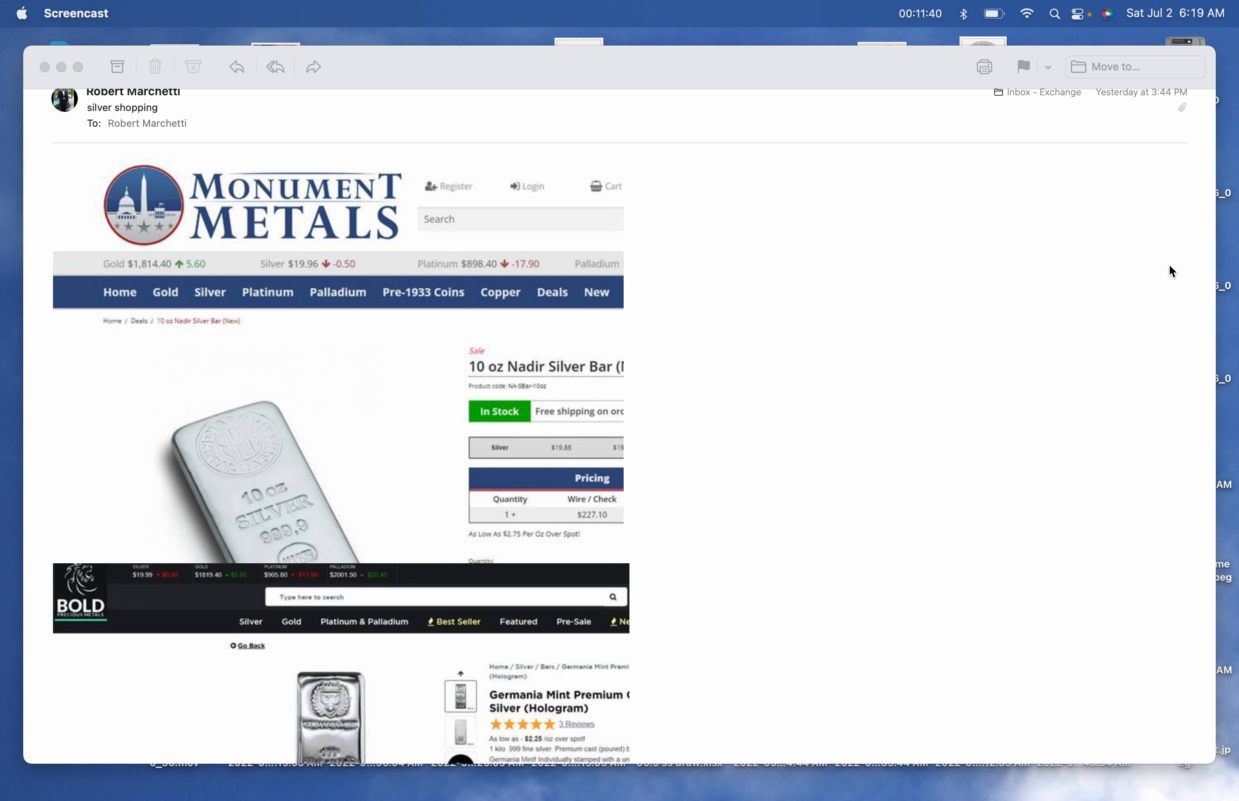
scroll(down, 3)
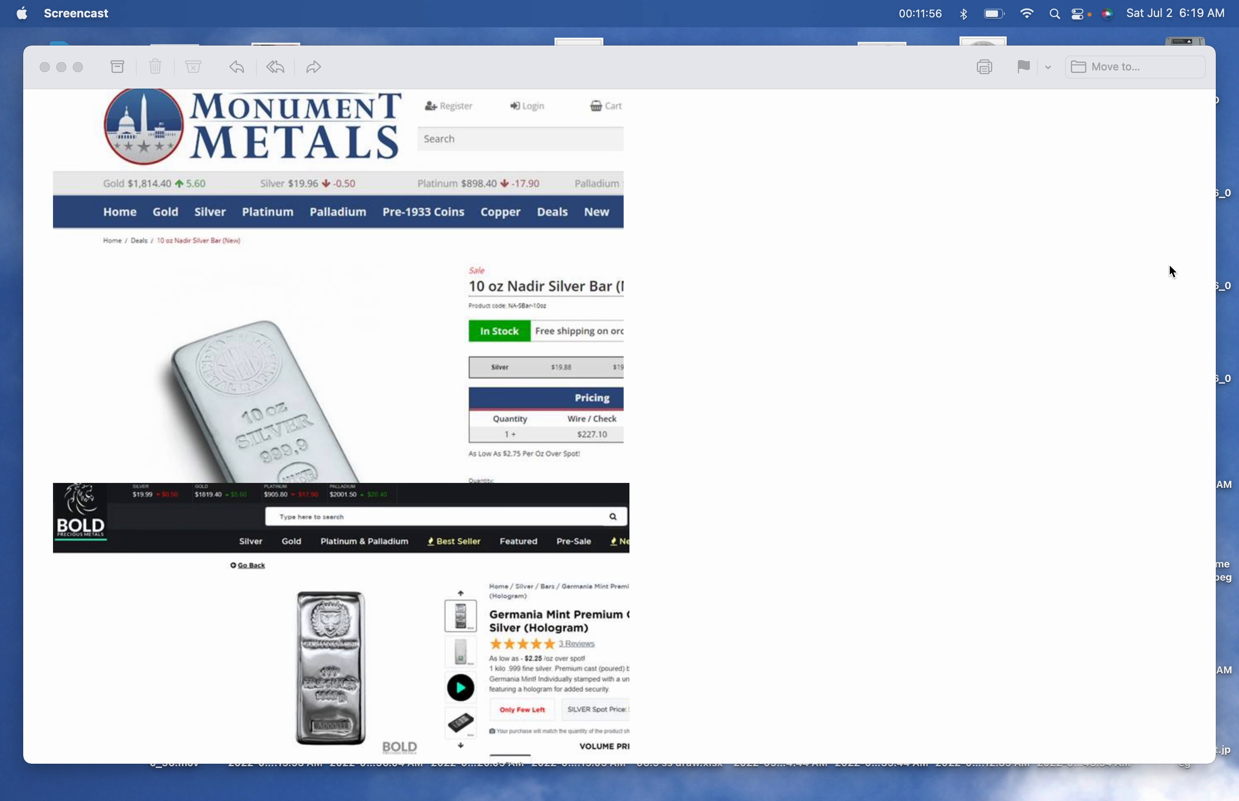
scroll(down, 3)
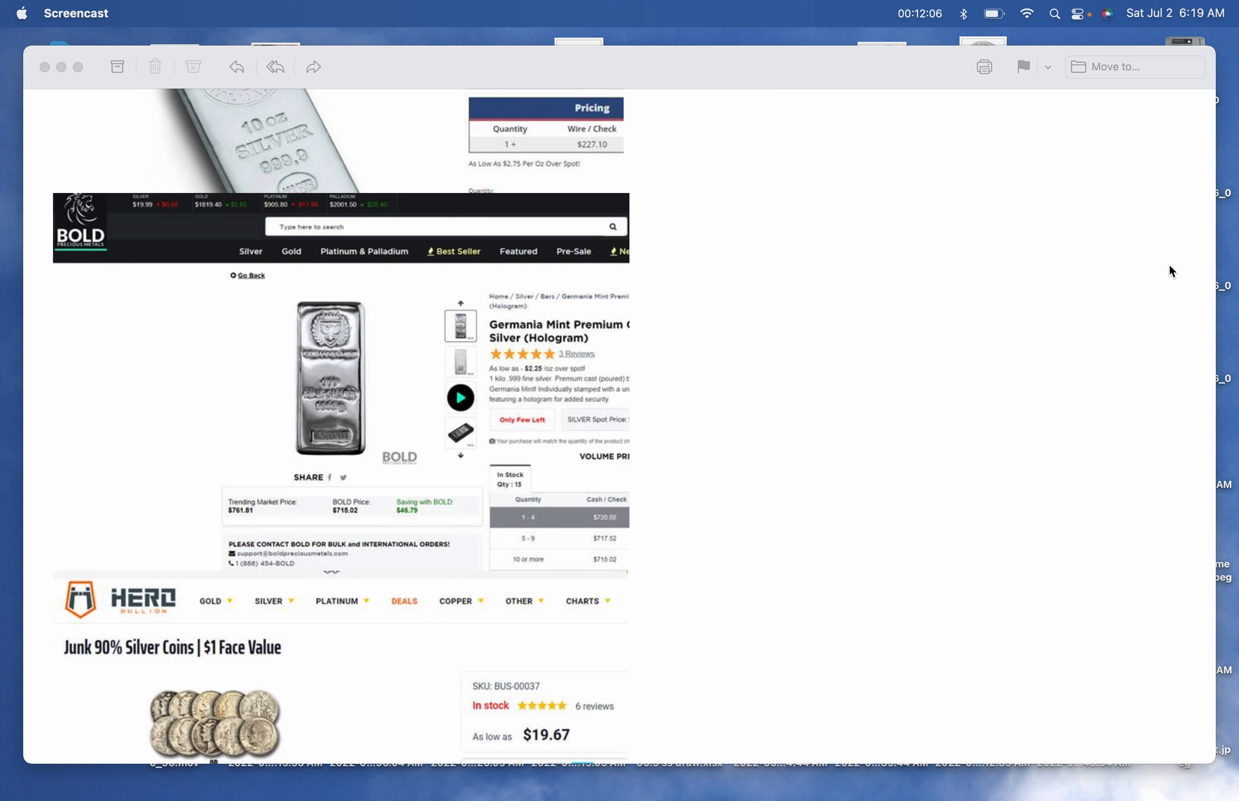
mouse_move(627, 482)
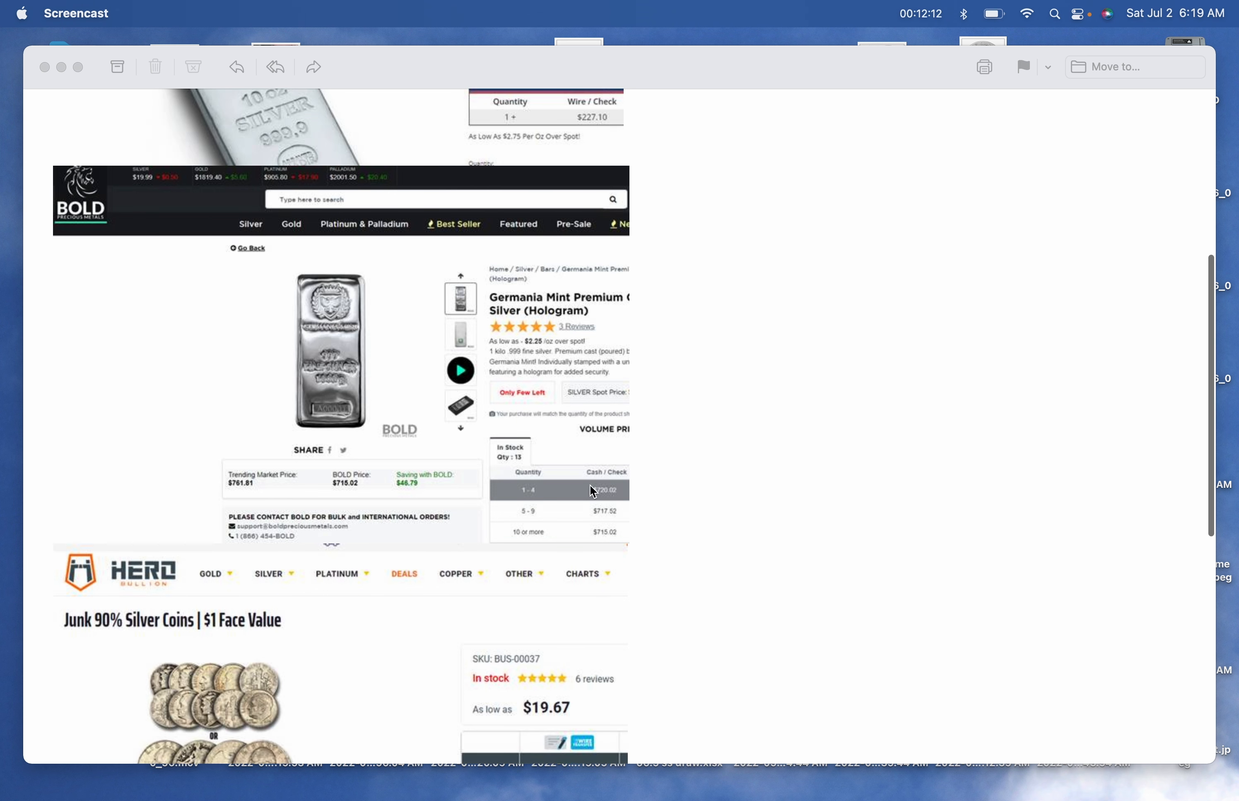
mouse_move(640, 537)
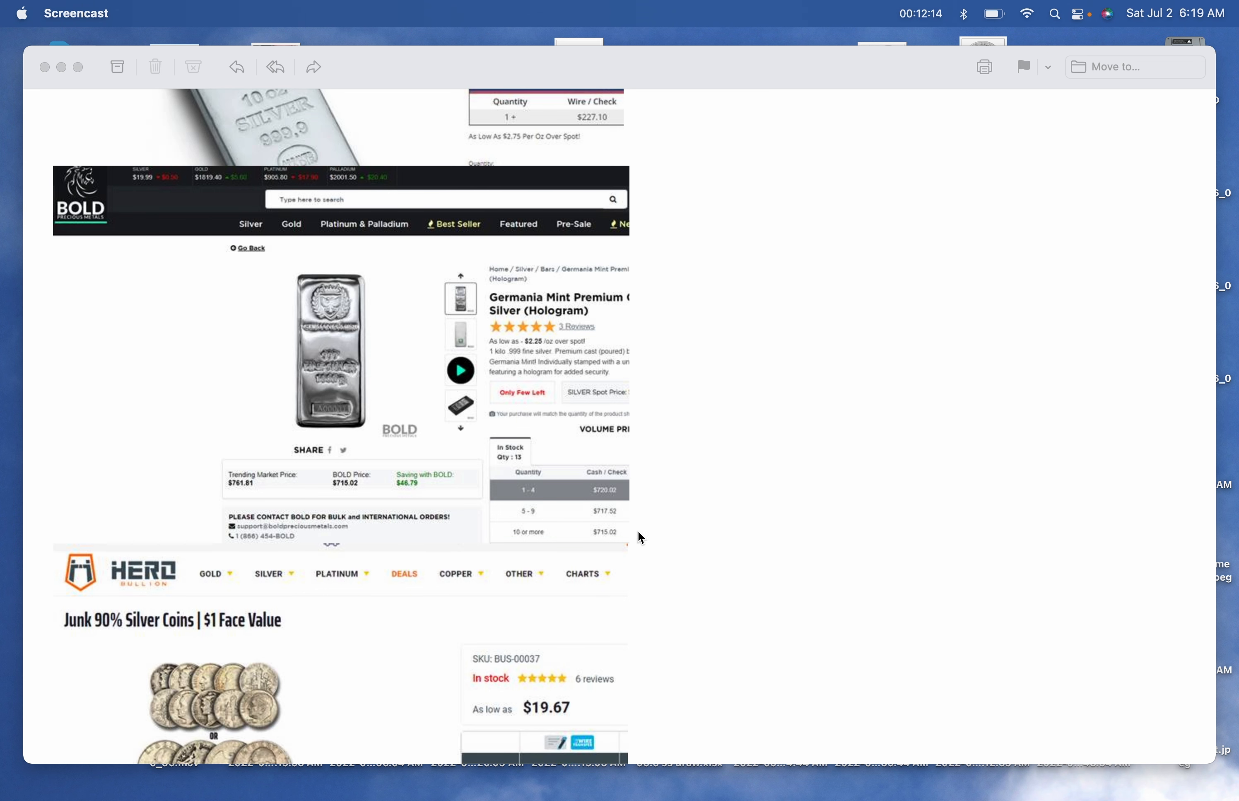
mouse_move(646, 532)
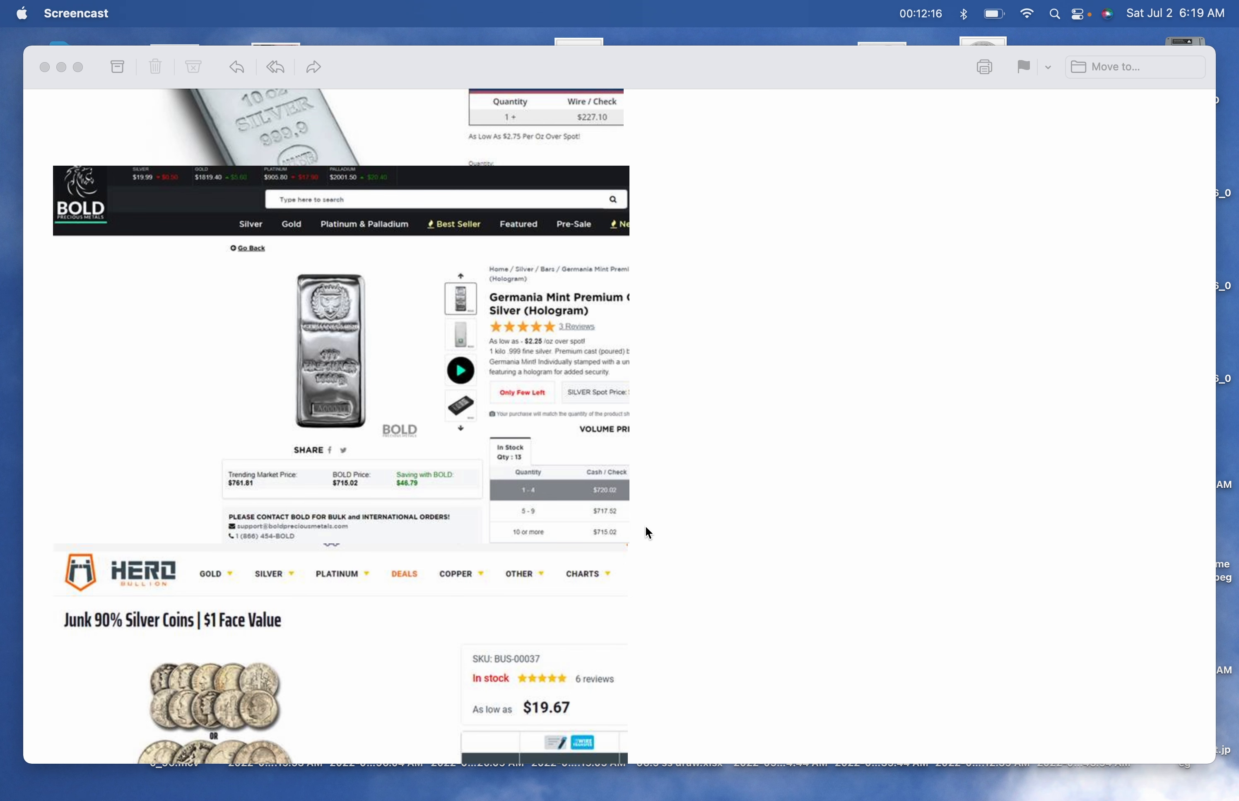
scroll(down, 3)
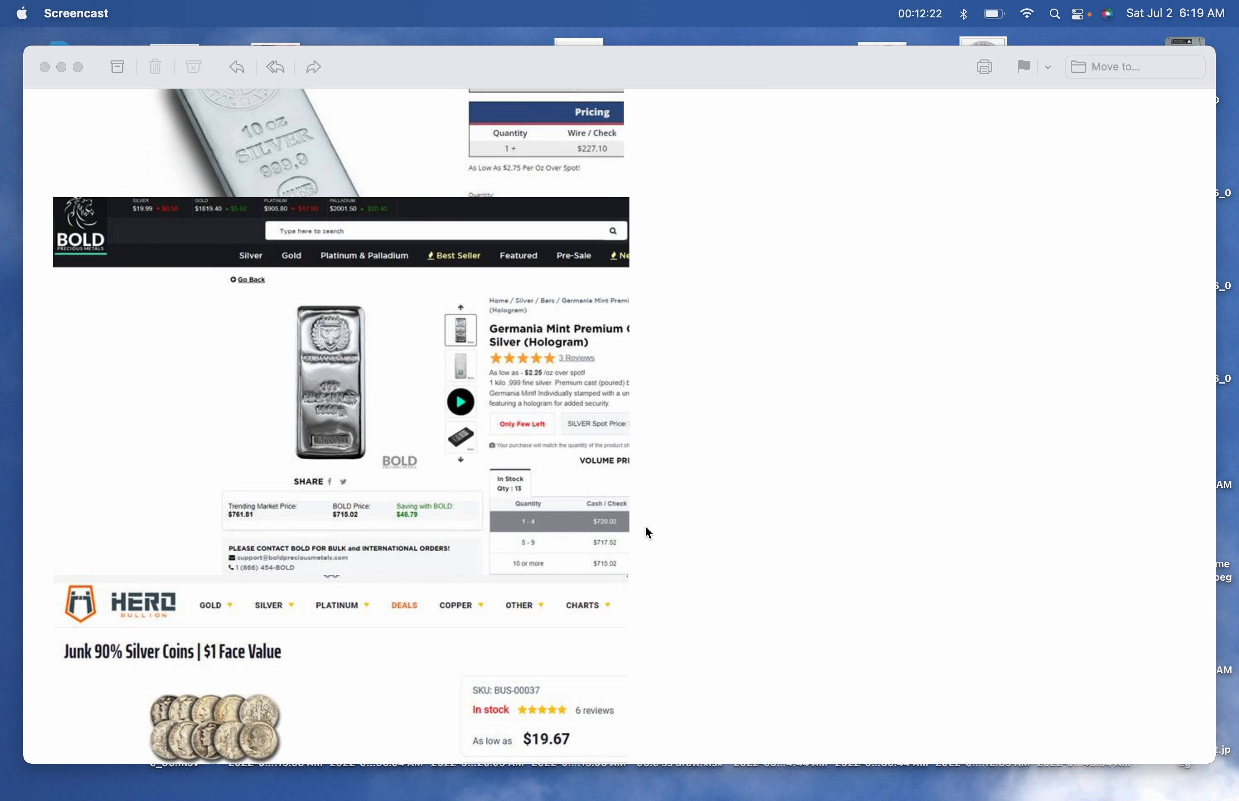
scroll(down, 3)
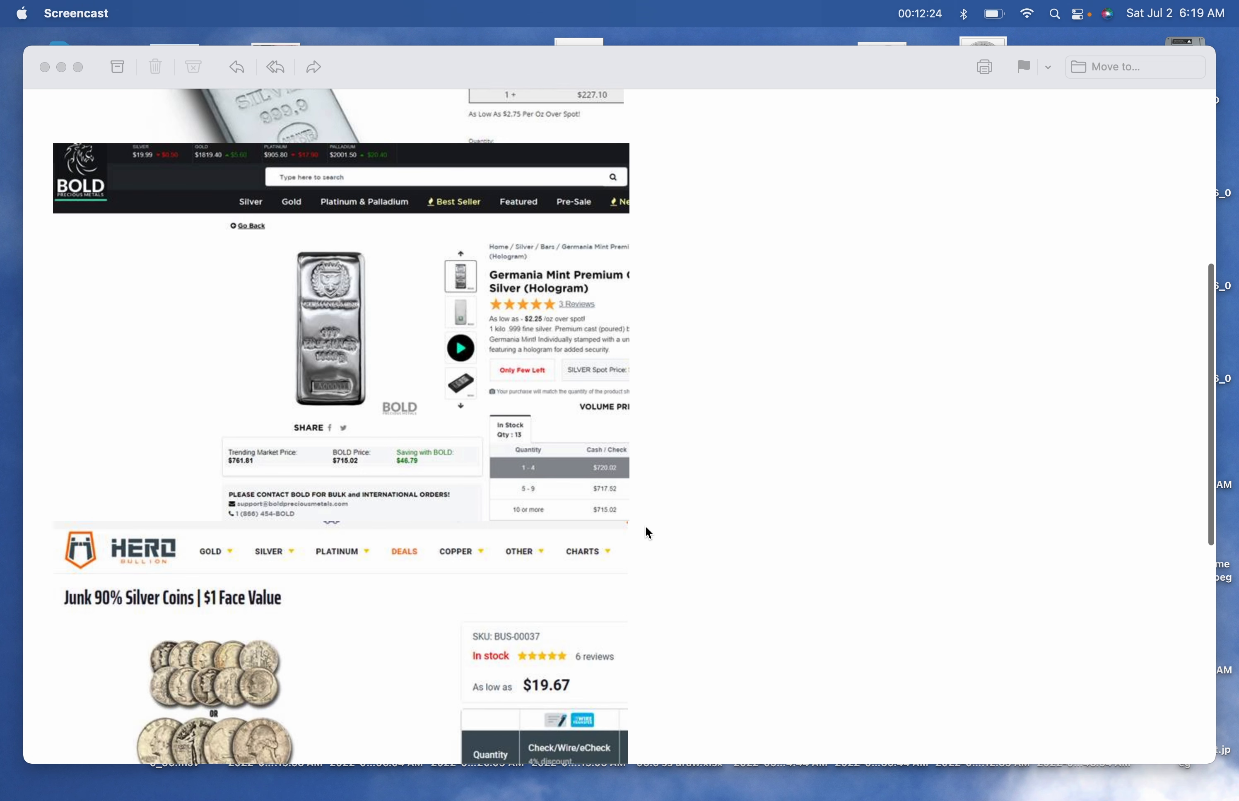
scroll(down, 3)
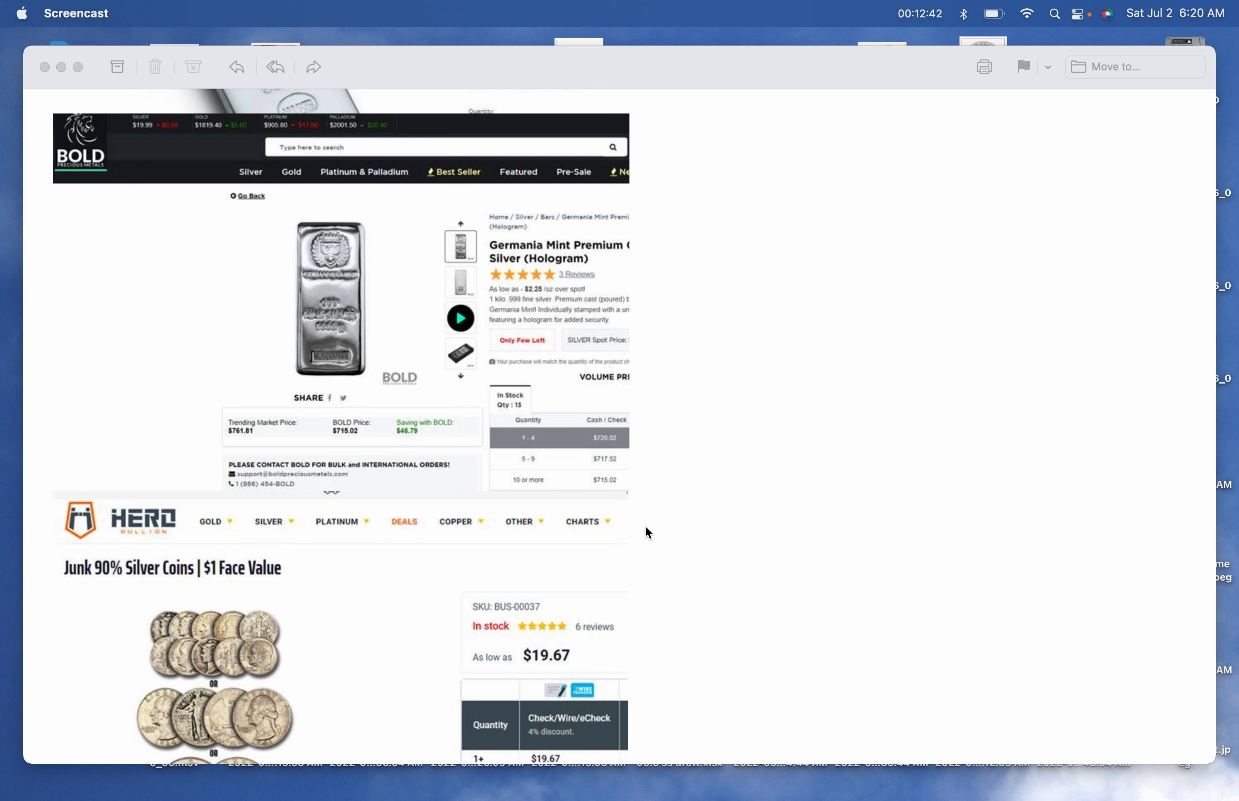
scroll(down, 3)
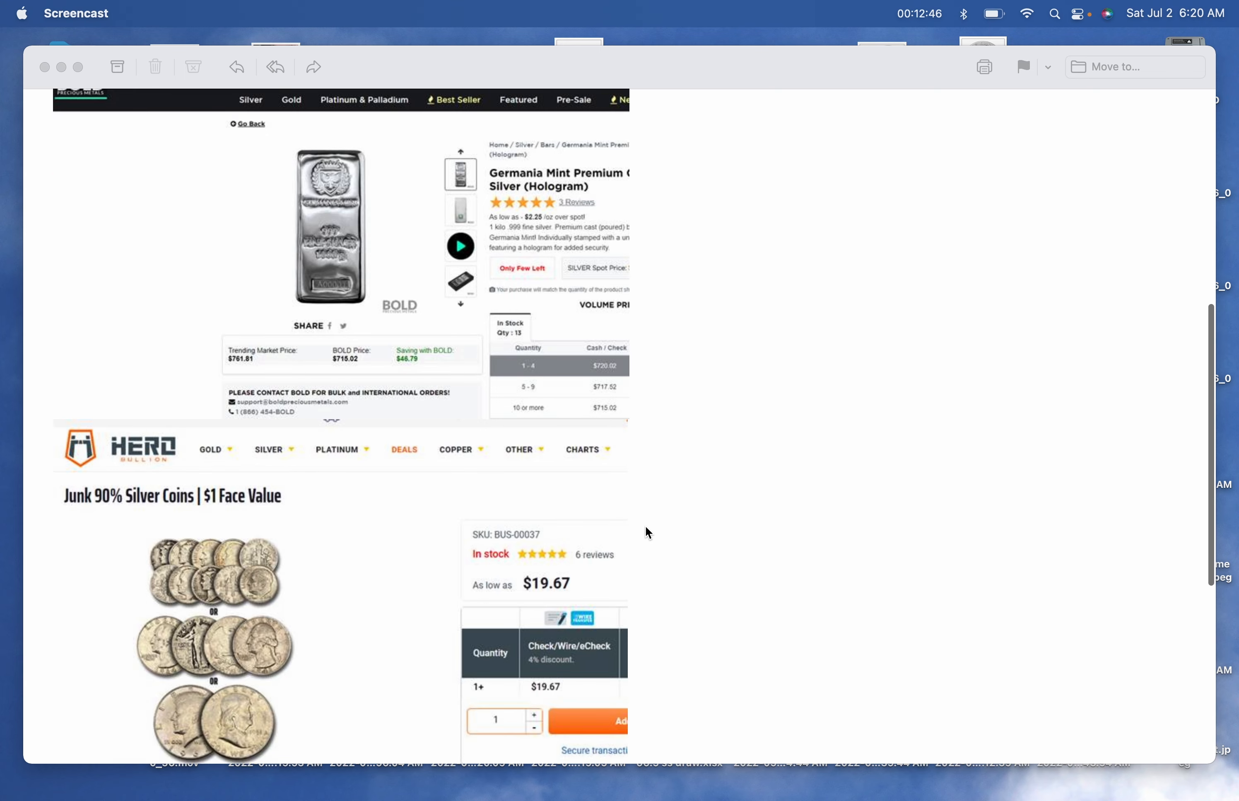
scroll(down, 3)
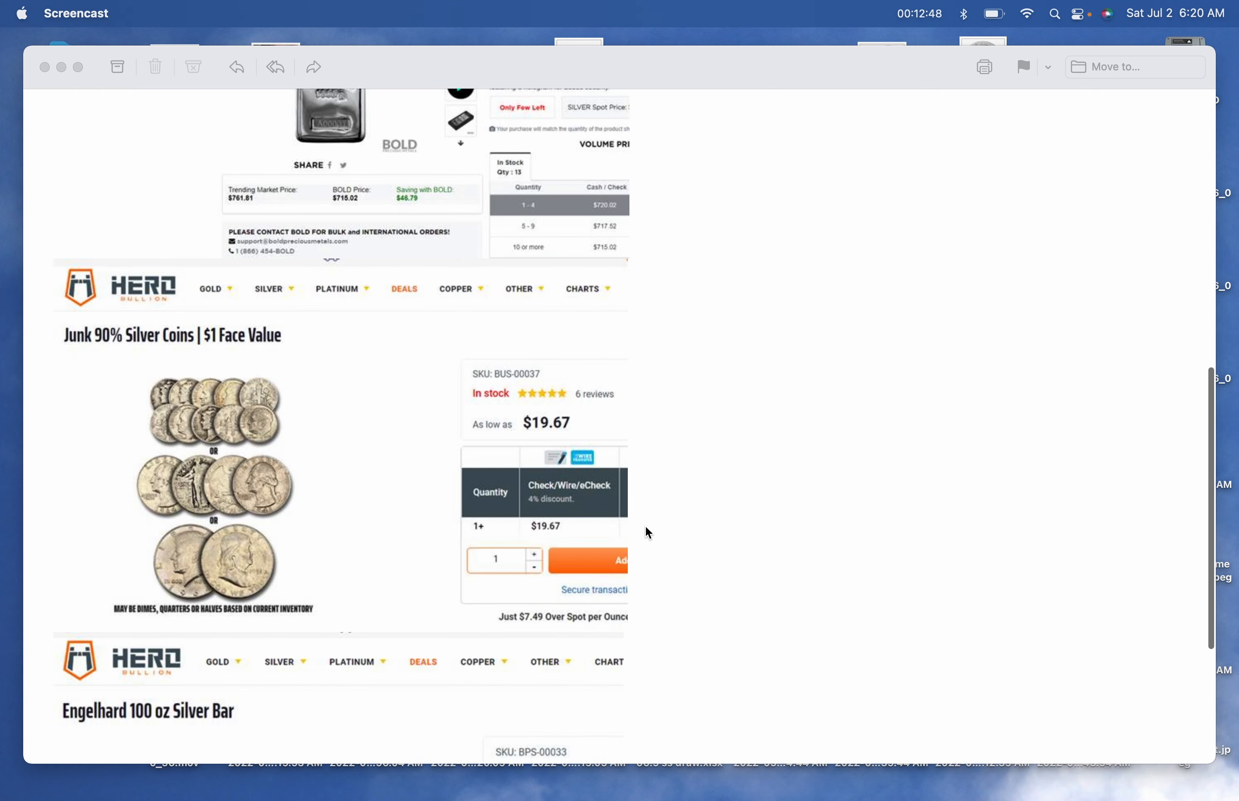
scroll(down, 3)
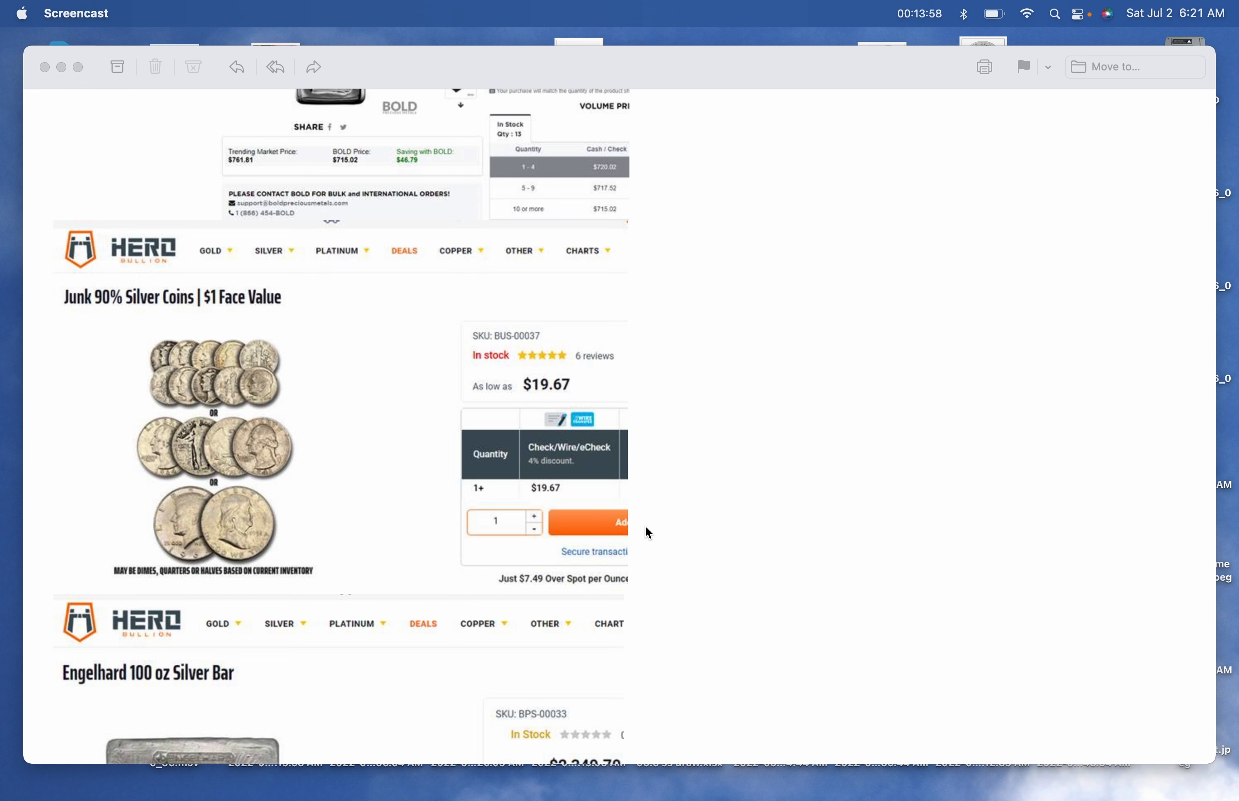
scroll(down, 3)
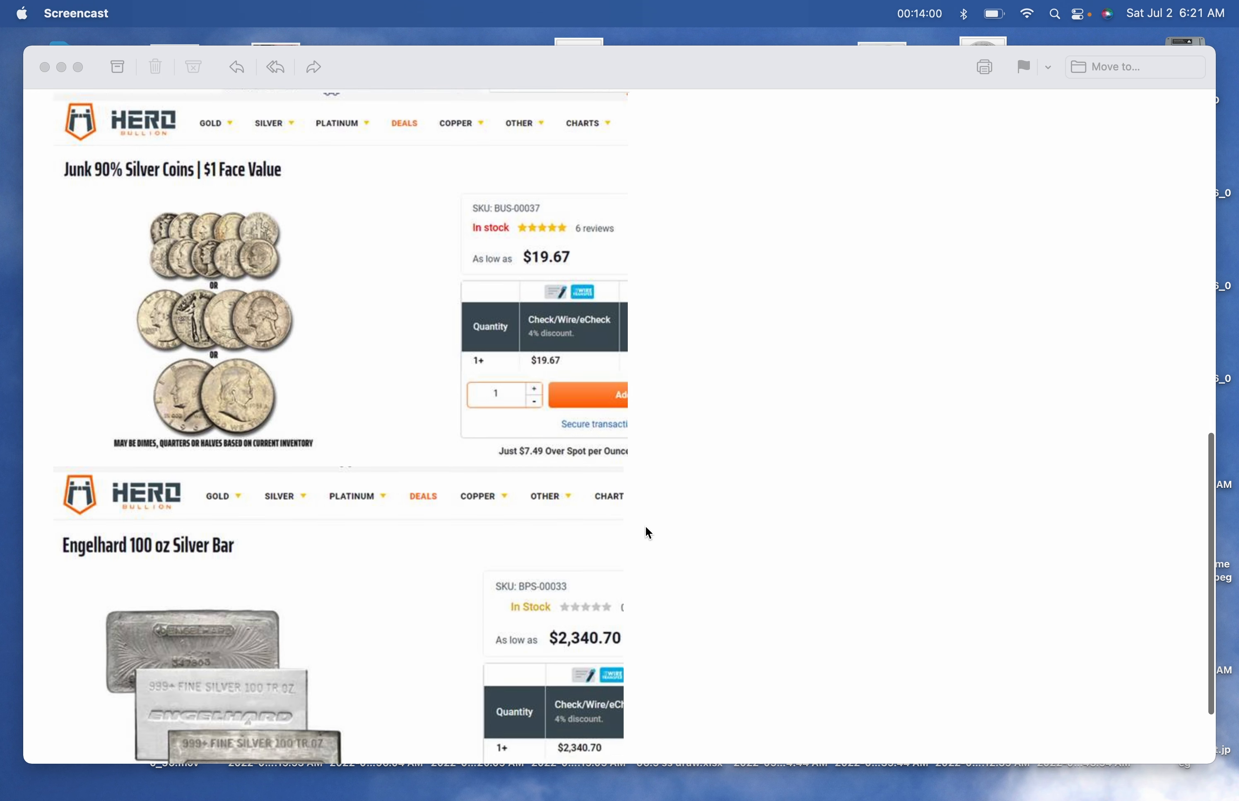
scroll(up, 3)
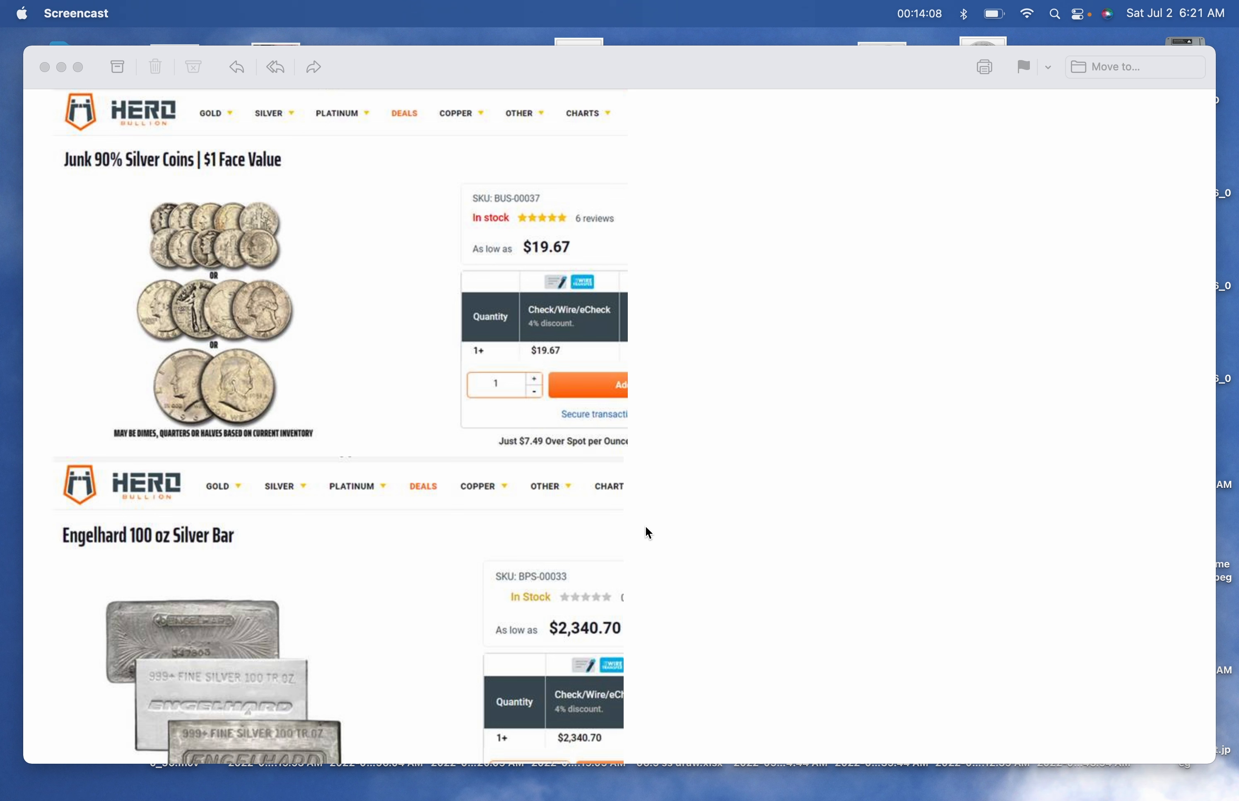
mouse_move(580, 247)
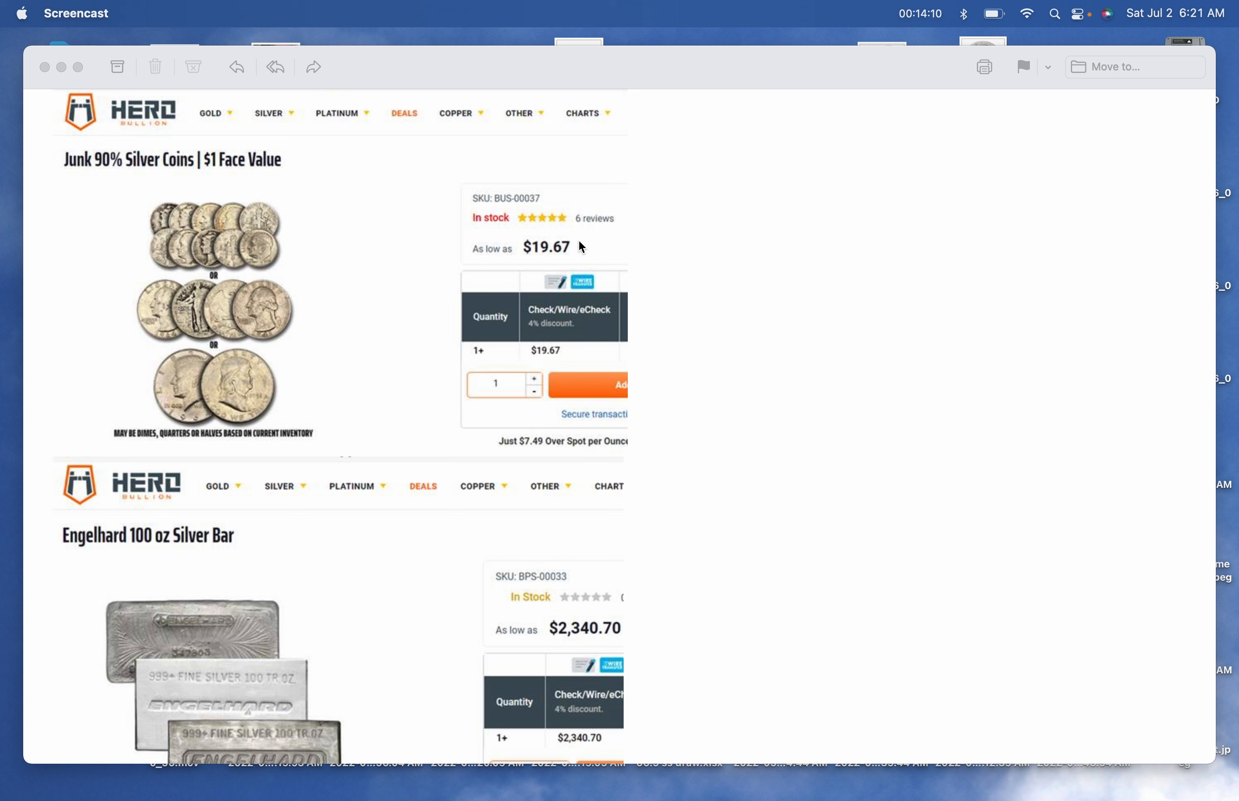
mouse_move(608, 251)
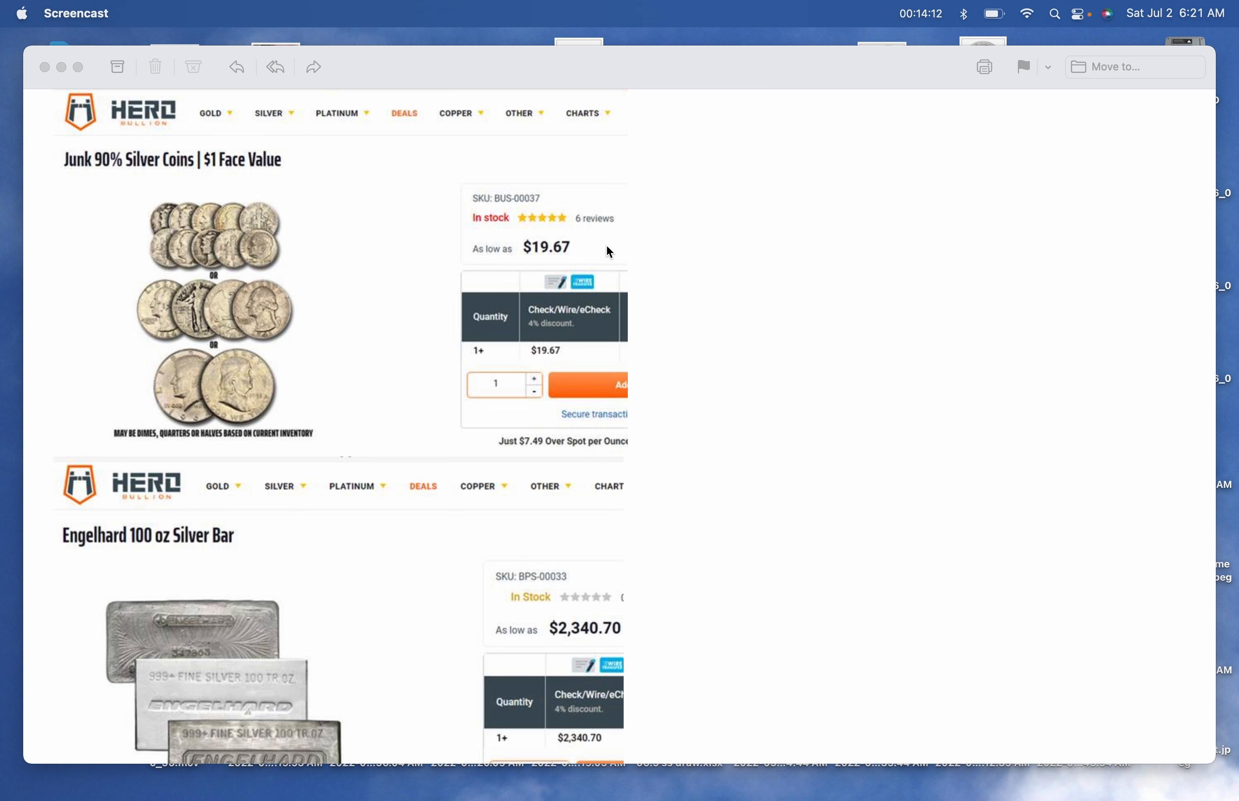
mouse_move(707, 253)
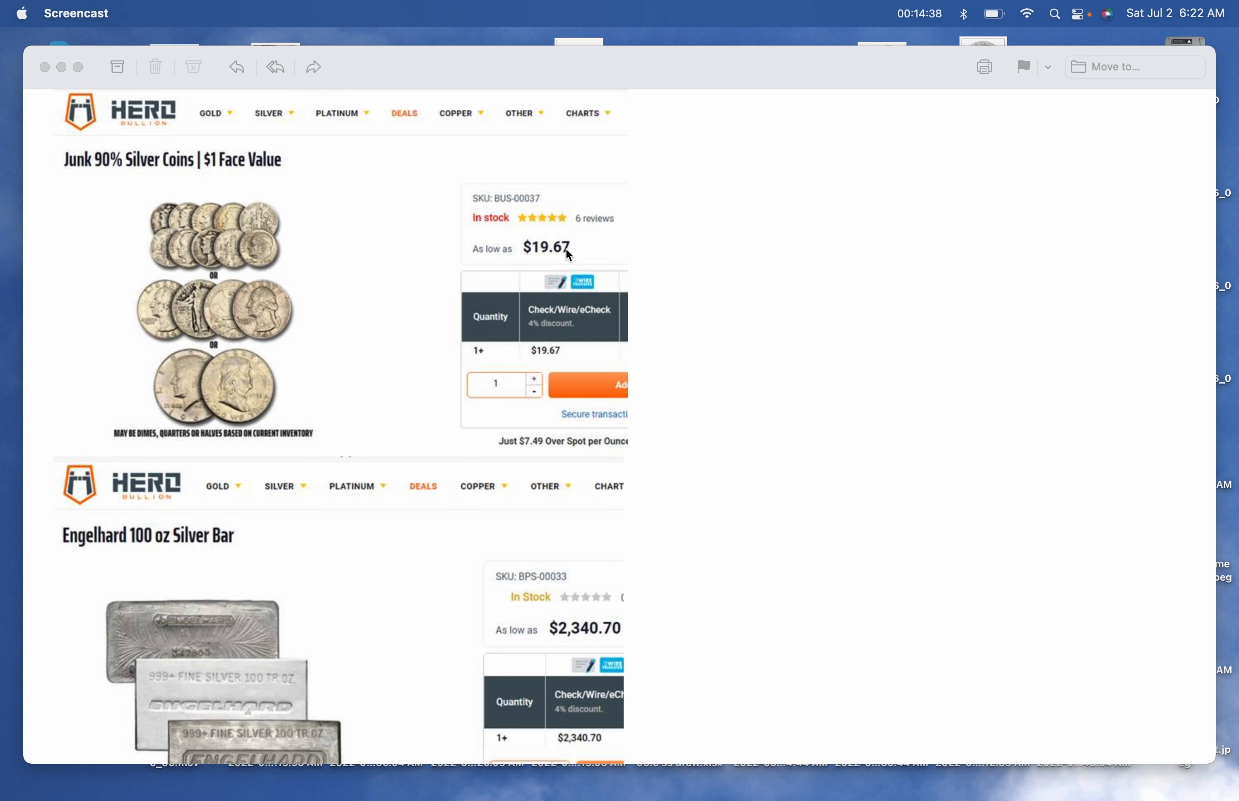
scroll(down, 3)
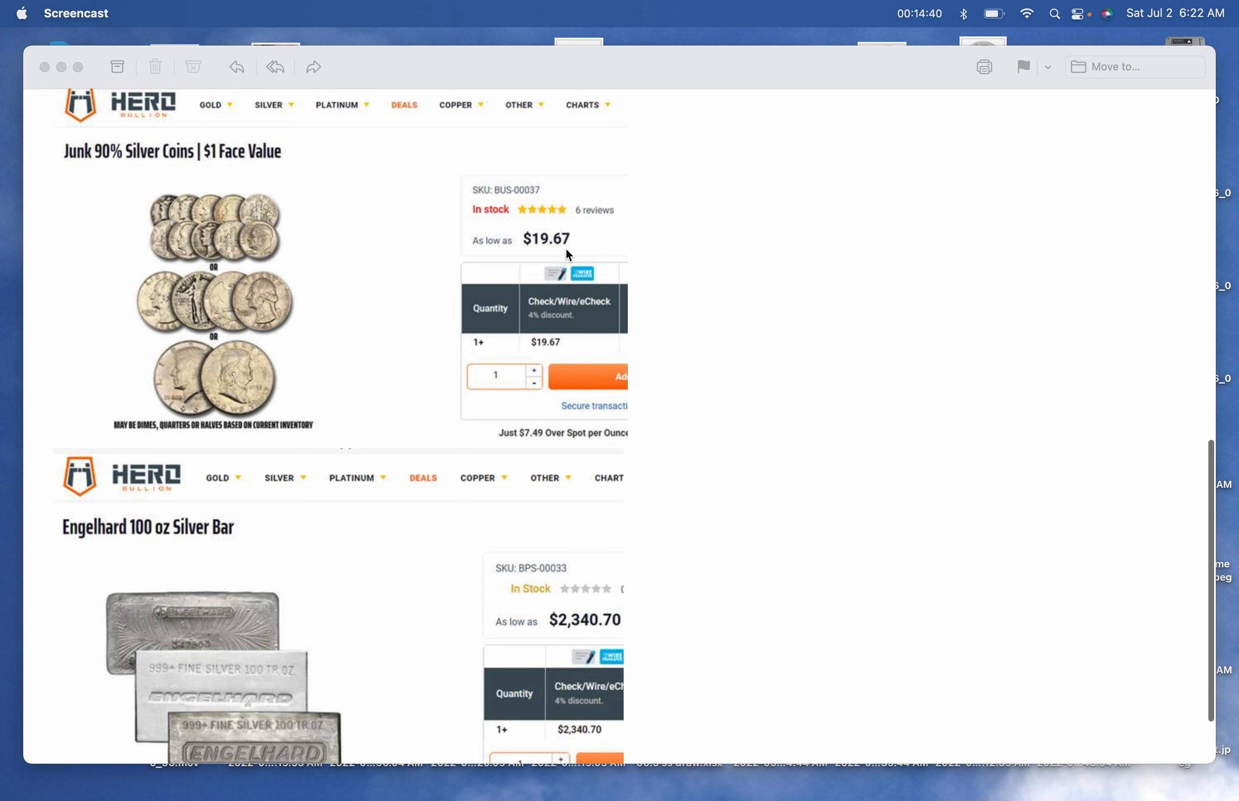
scroll(down, 3)
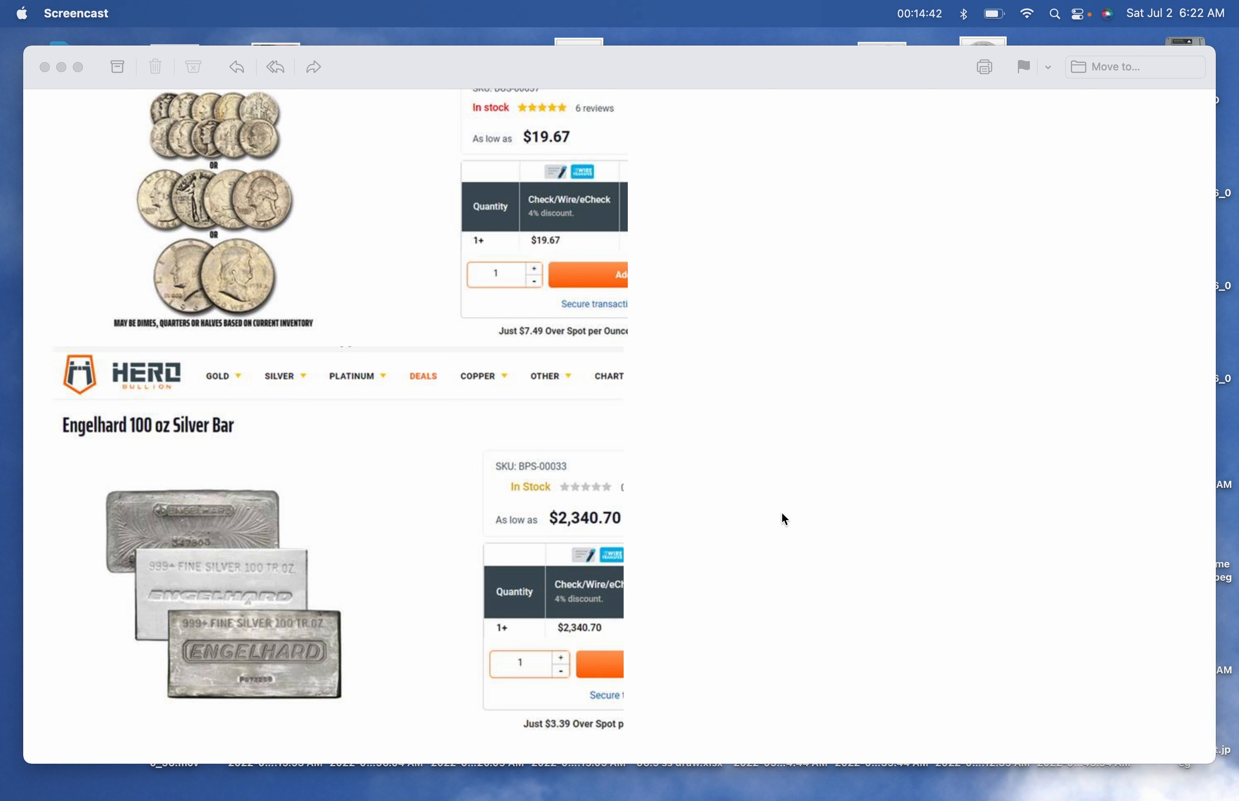
mouse_move(756, 592)
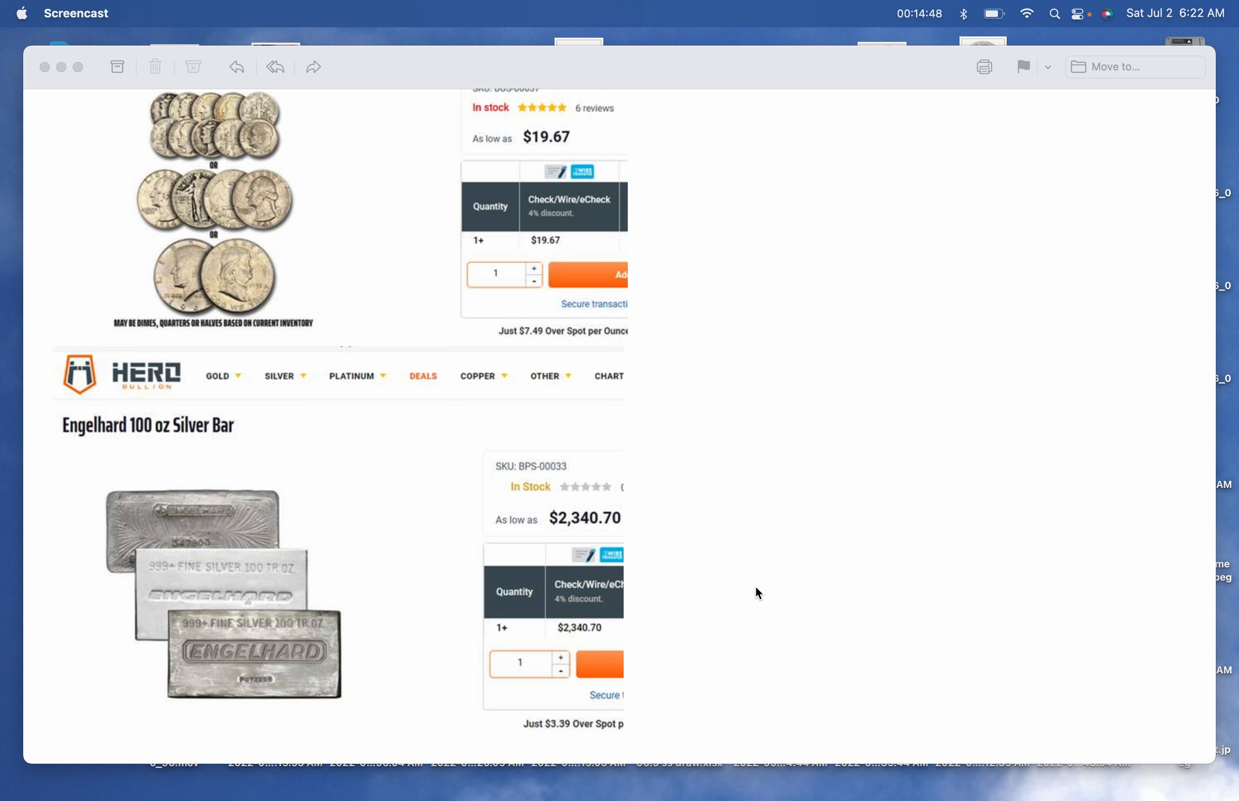
mouse_move(409, 602)
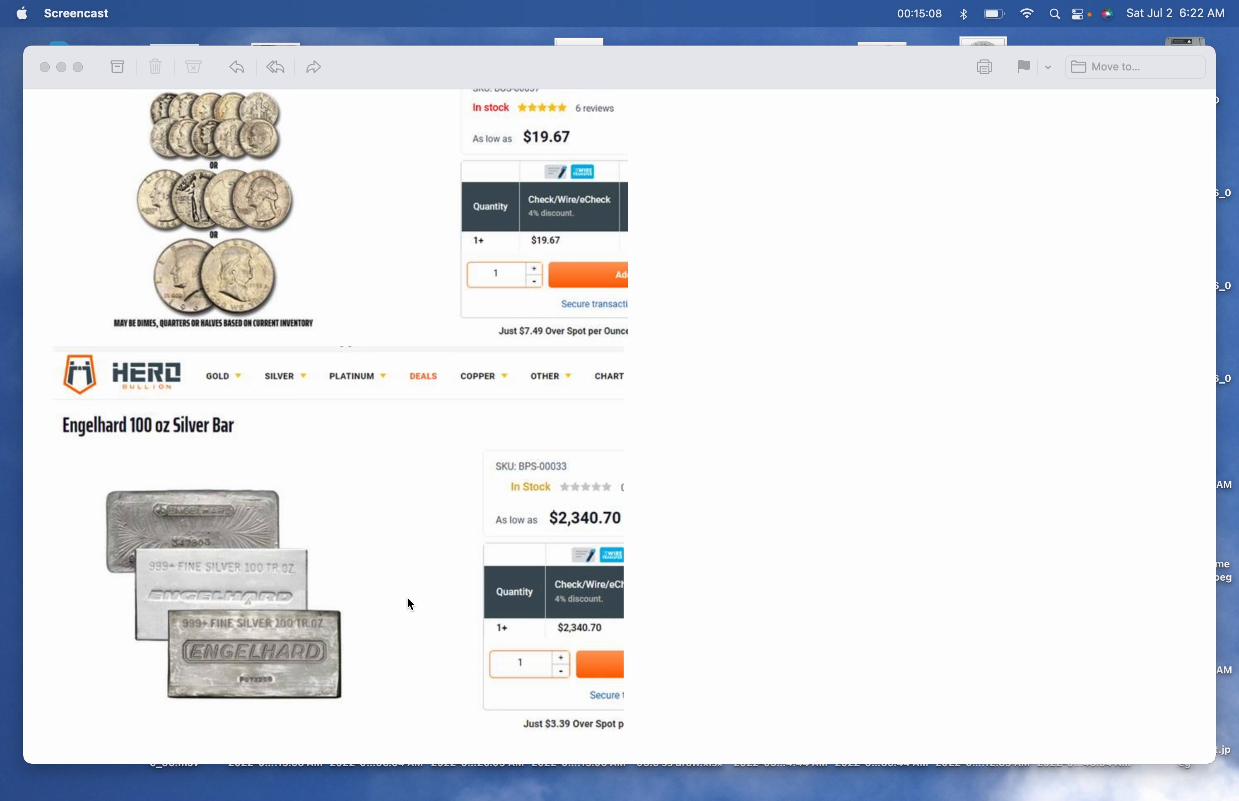
mouse_move(428, 606)
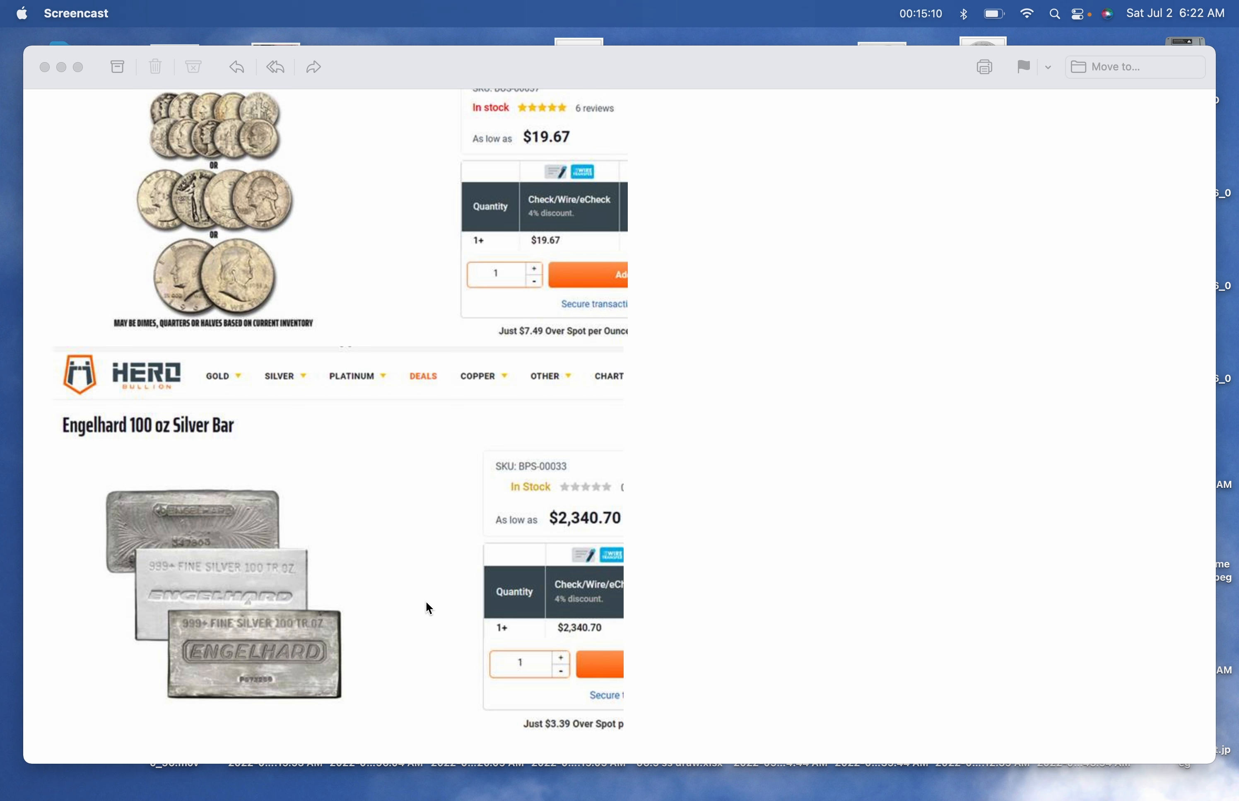
mouse_move(363, 667)
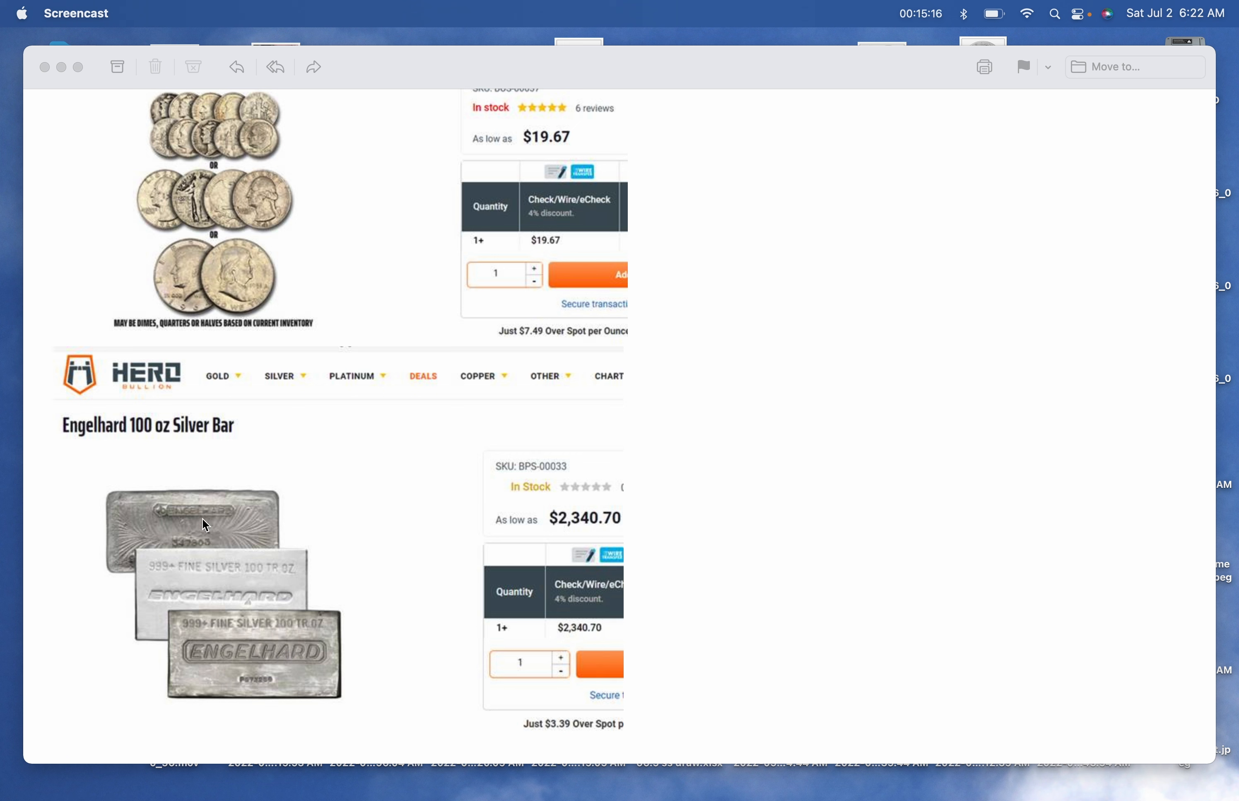
mouse_move(308, 685)
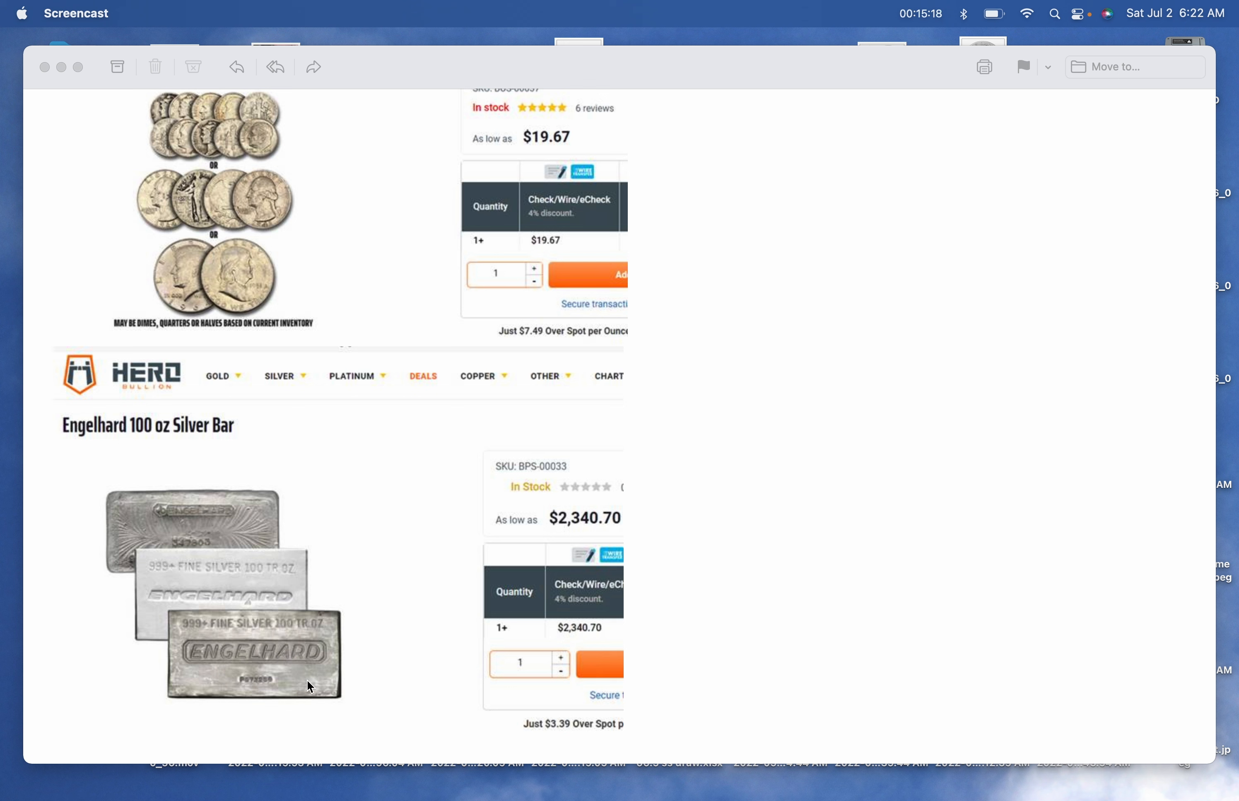
mouse_move(293, 670)
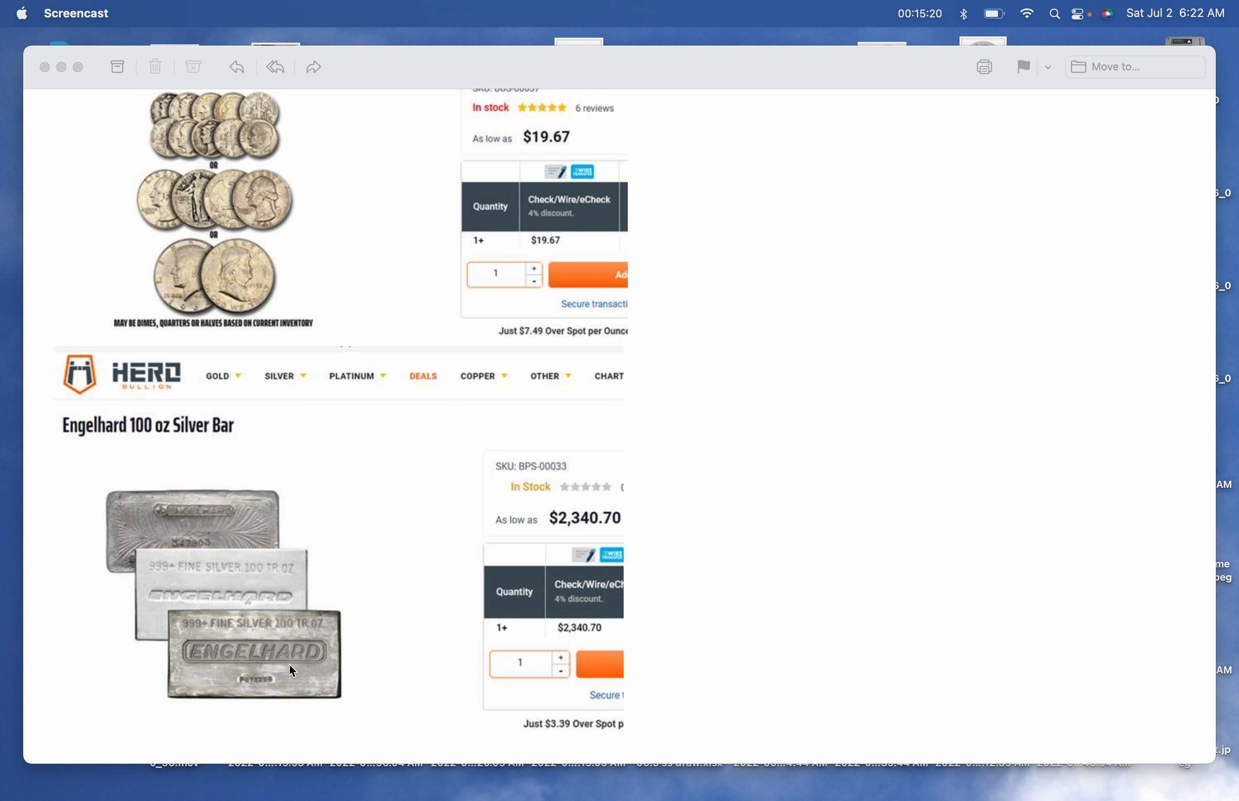
mouse_move(814, 644)
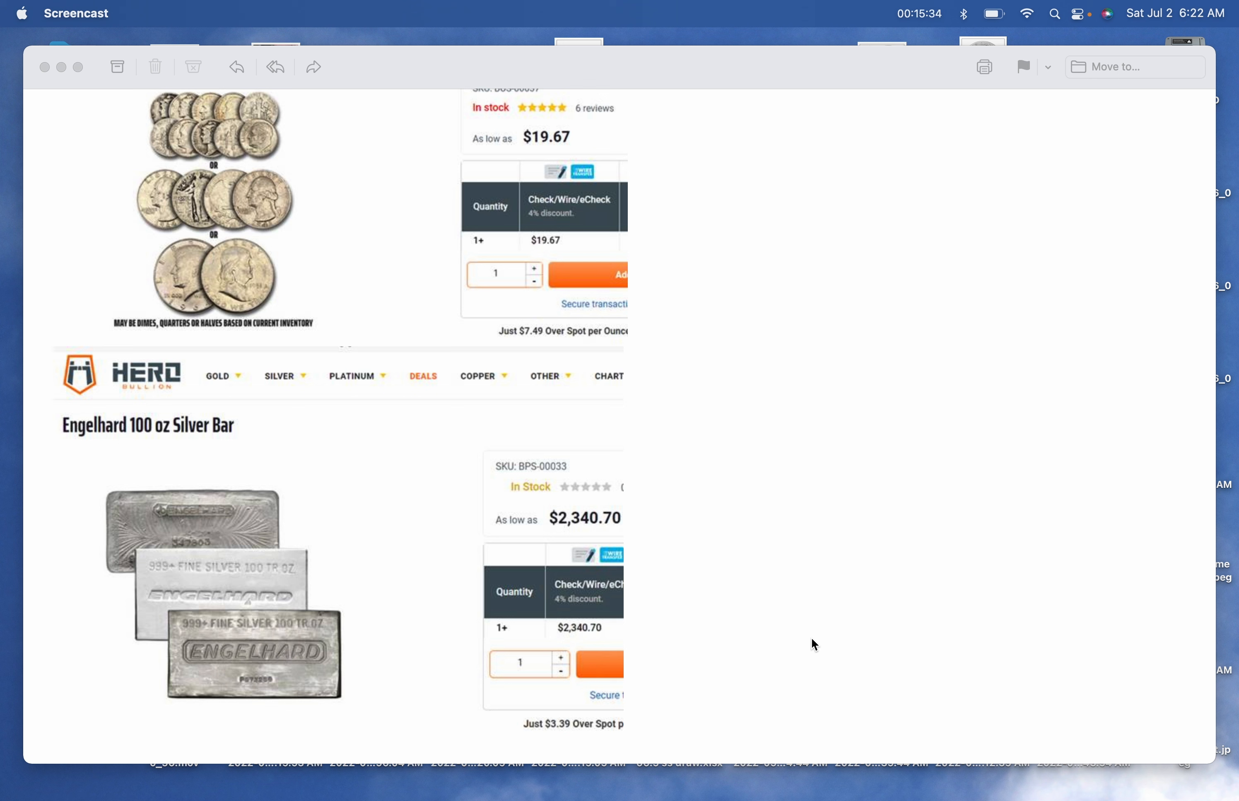
mouse_move(382, 612)
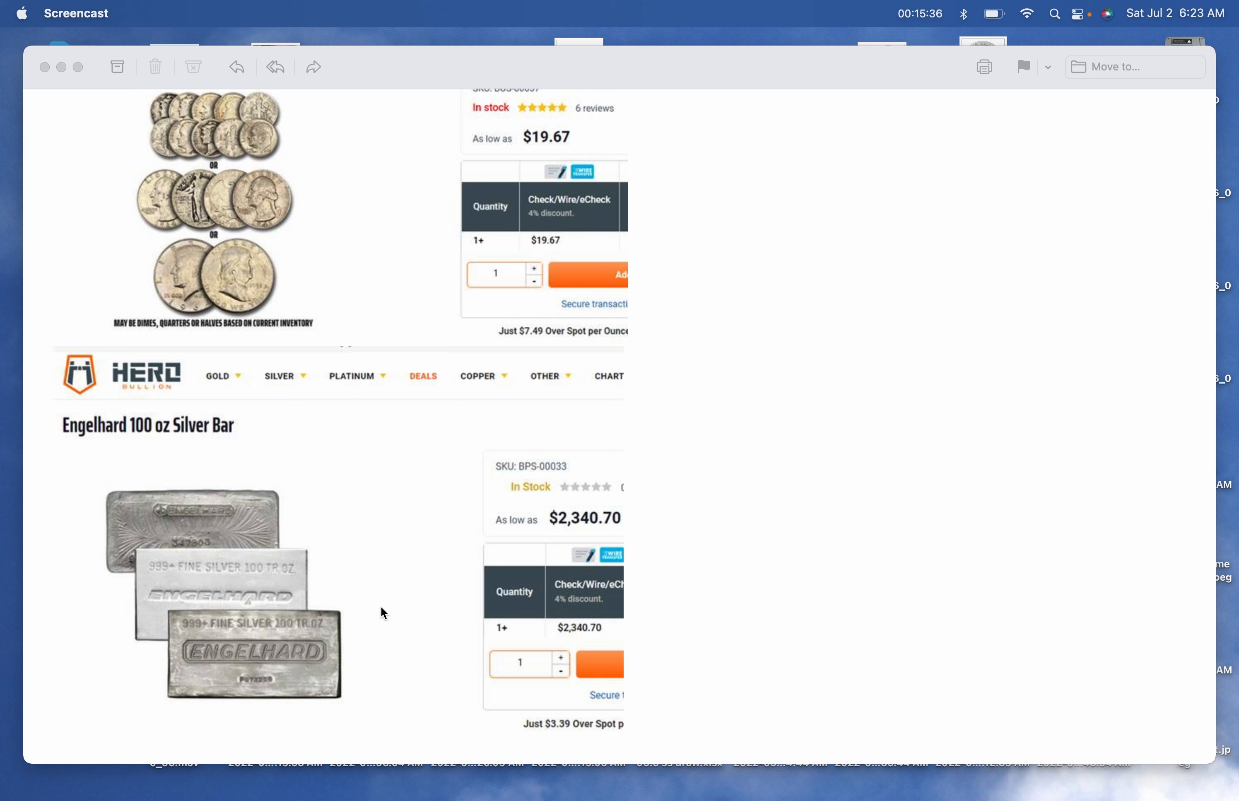
mouse_move(330, 583)
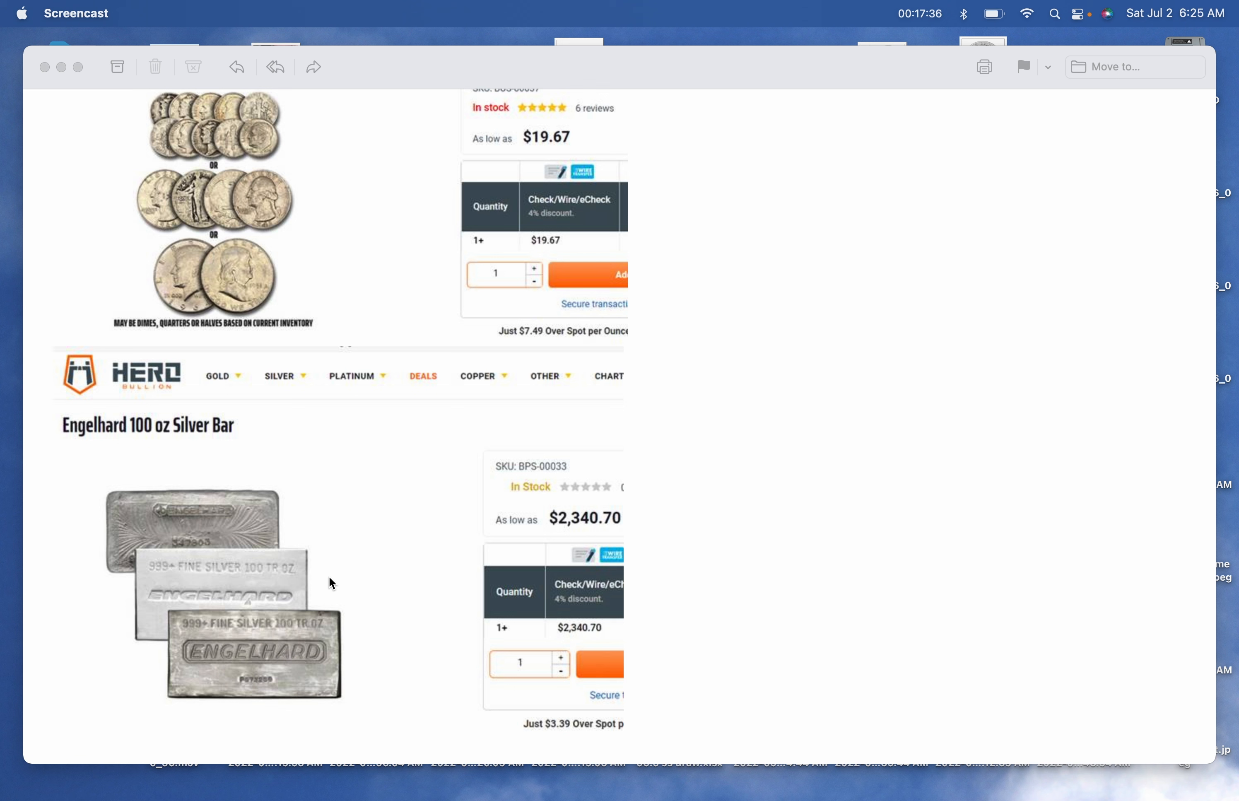
mouse_move(499, 556)
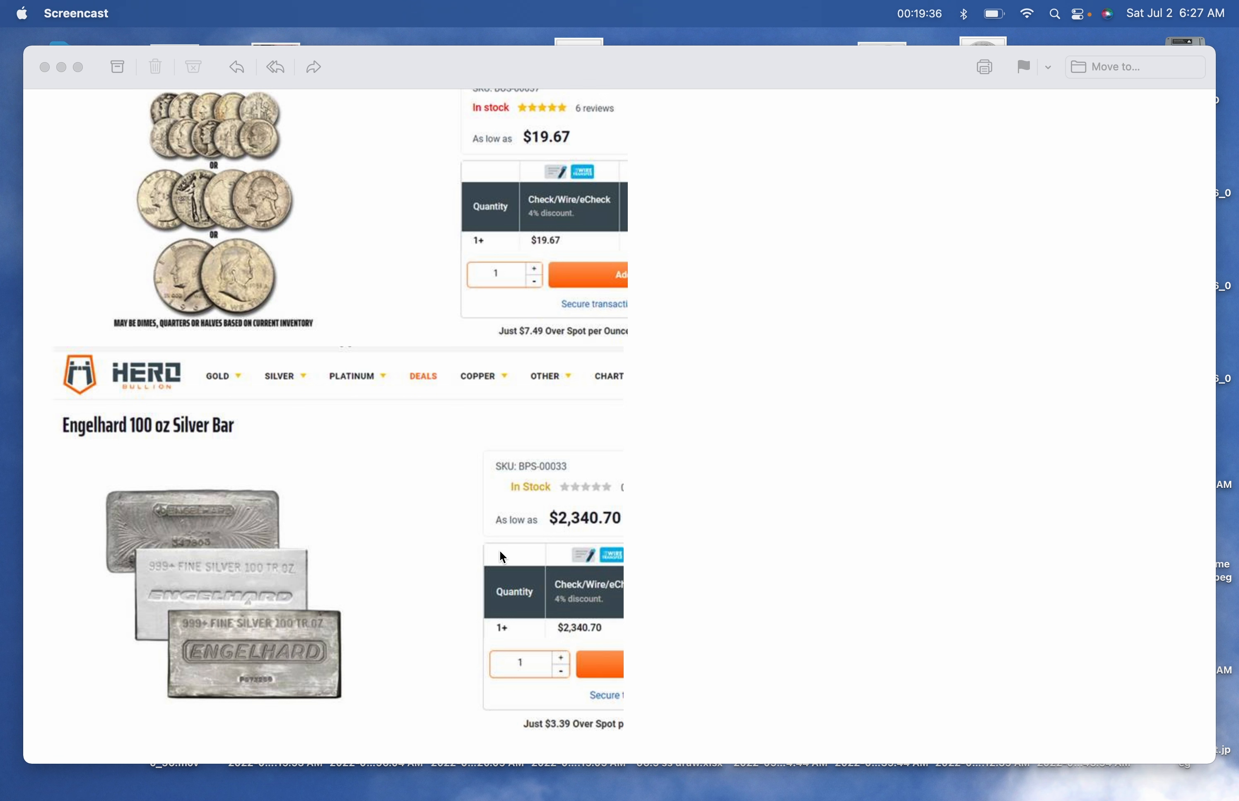
mouse_move(535, 536)
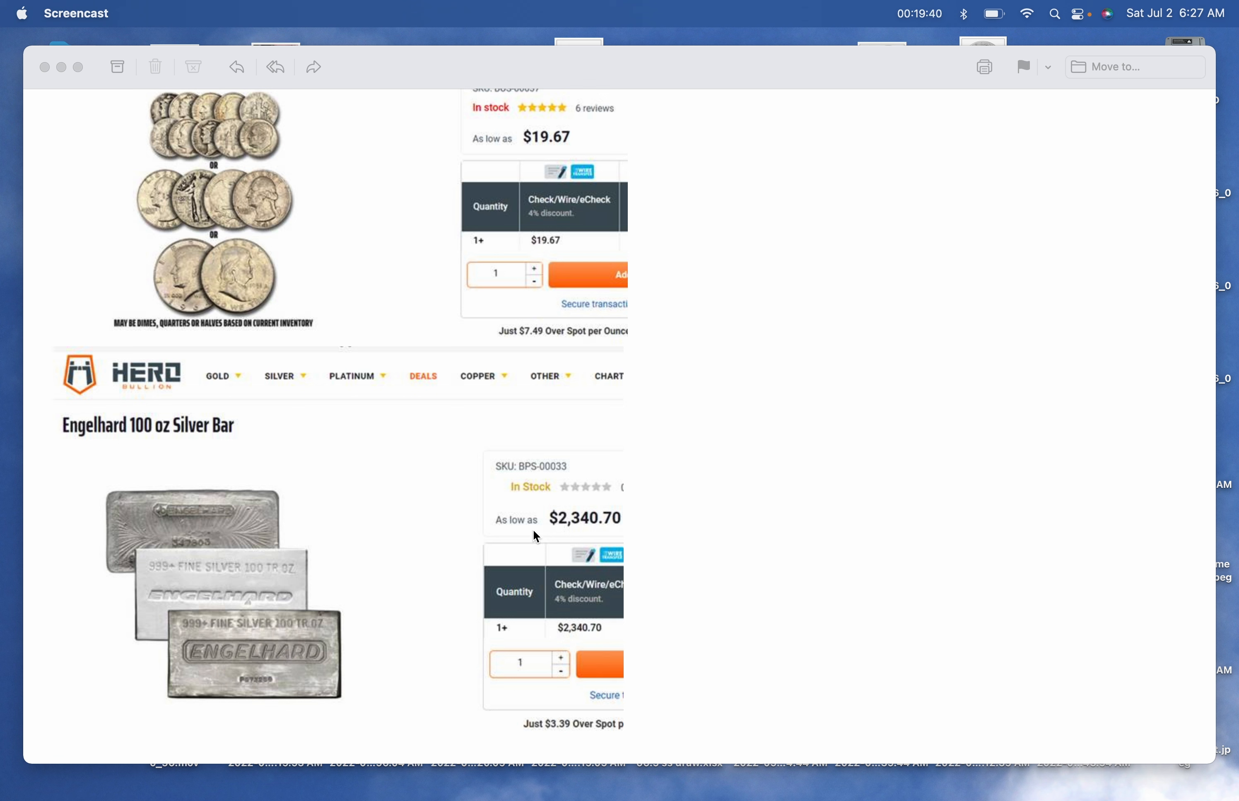
mouse_move(776, 502)
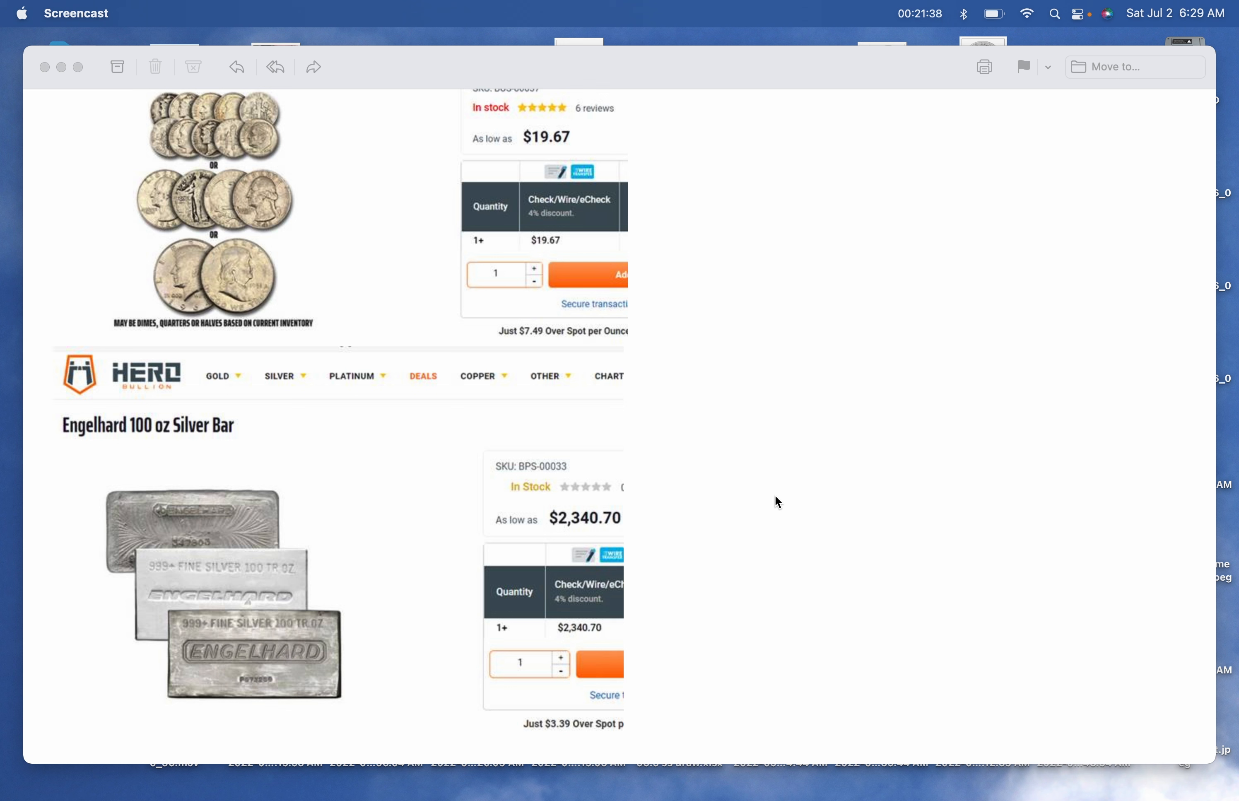
mouse_move(817, 482)
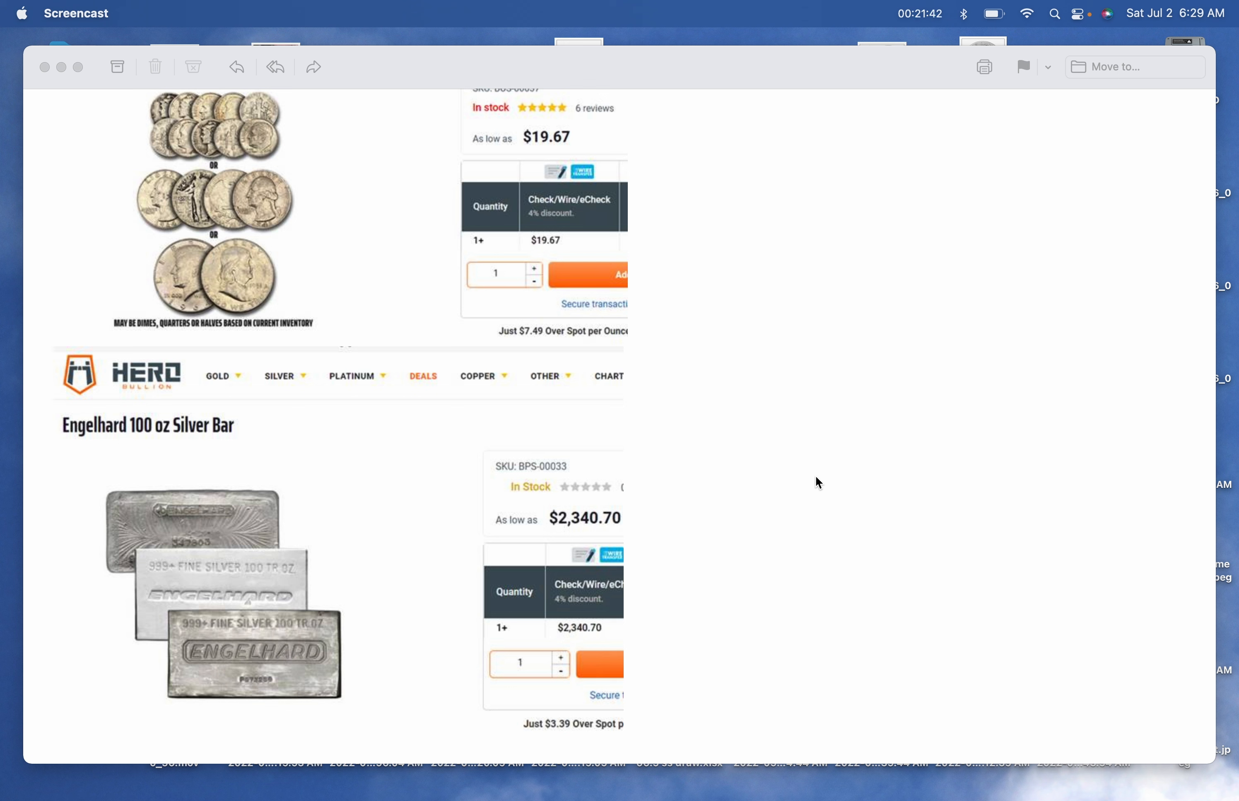
mouse_move(827, 468)
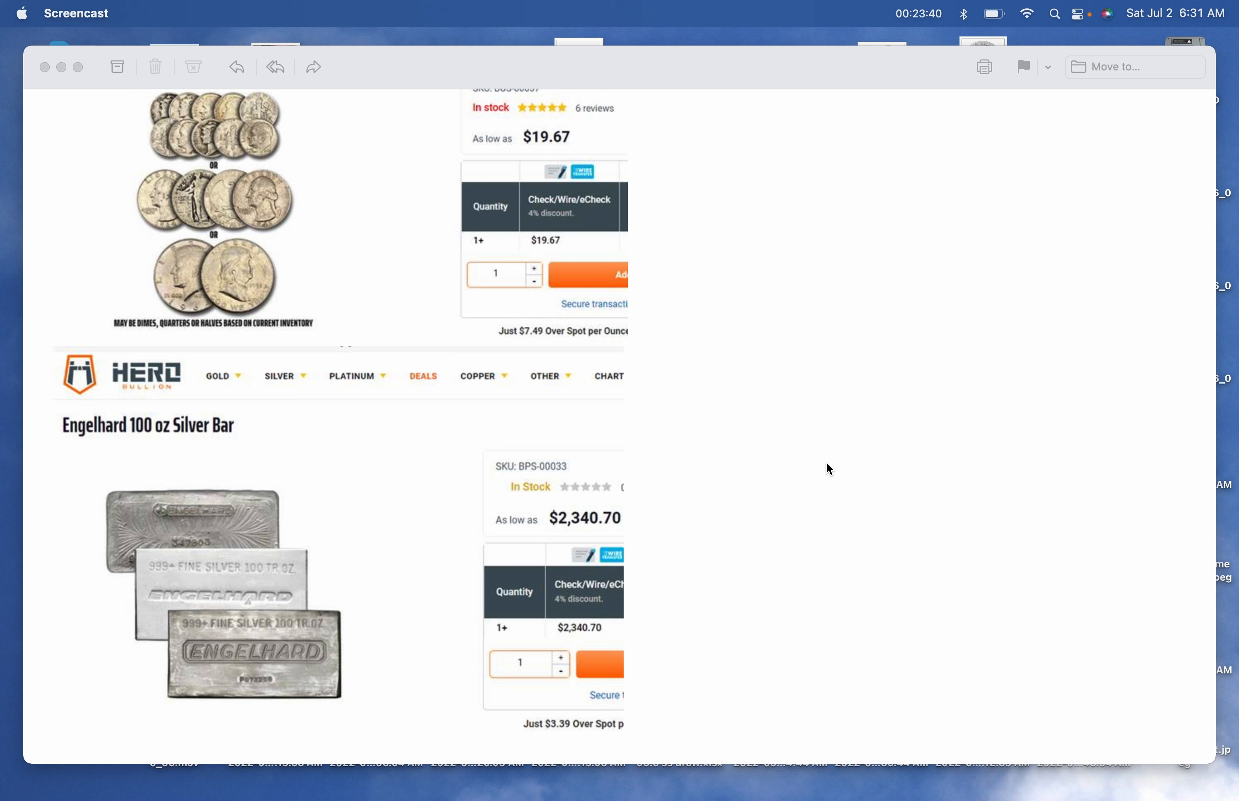
mouse_move(838, 452)
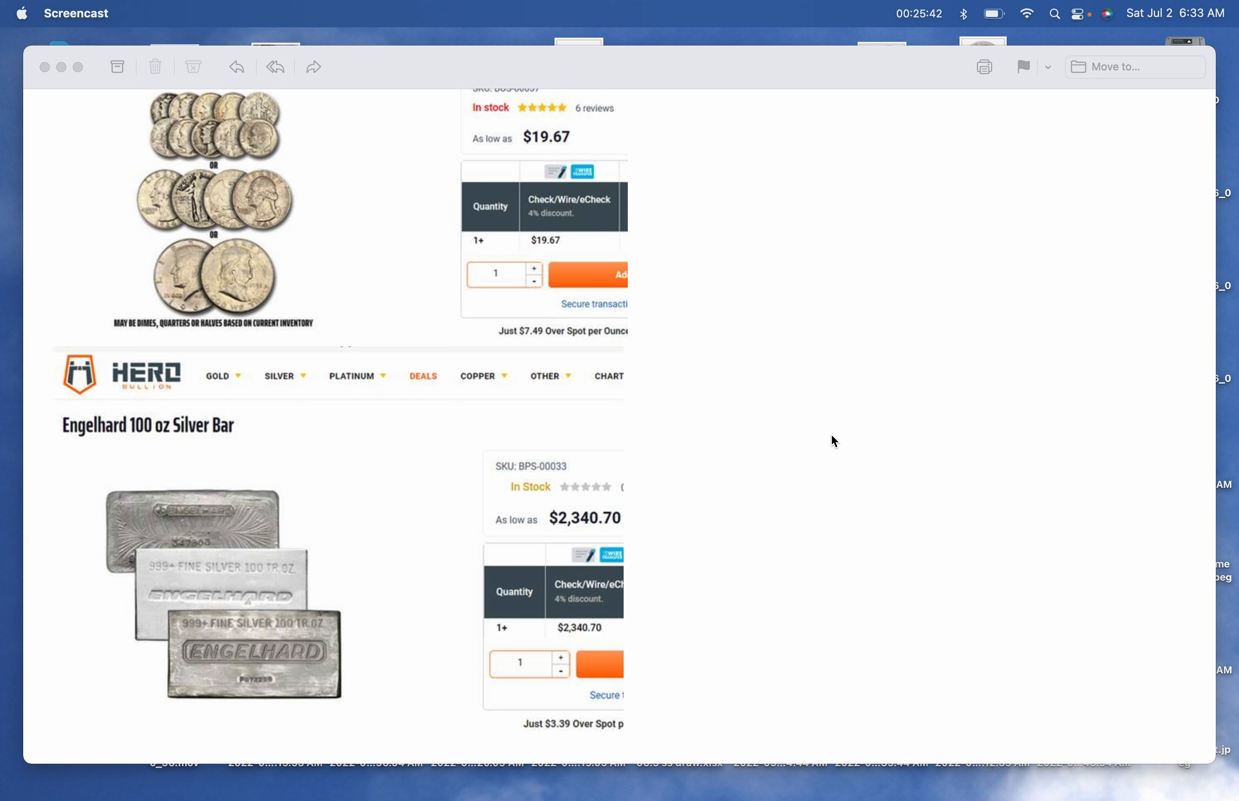
mouse_move(971, 428)
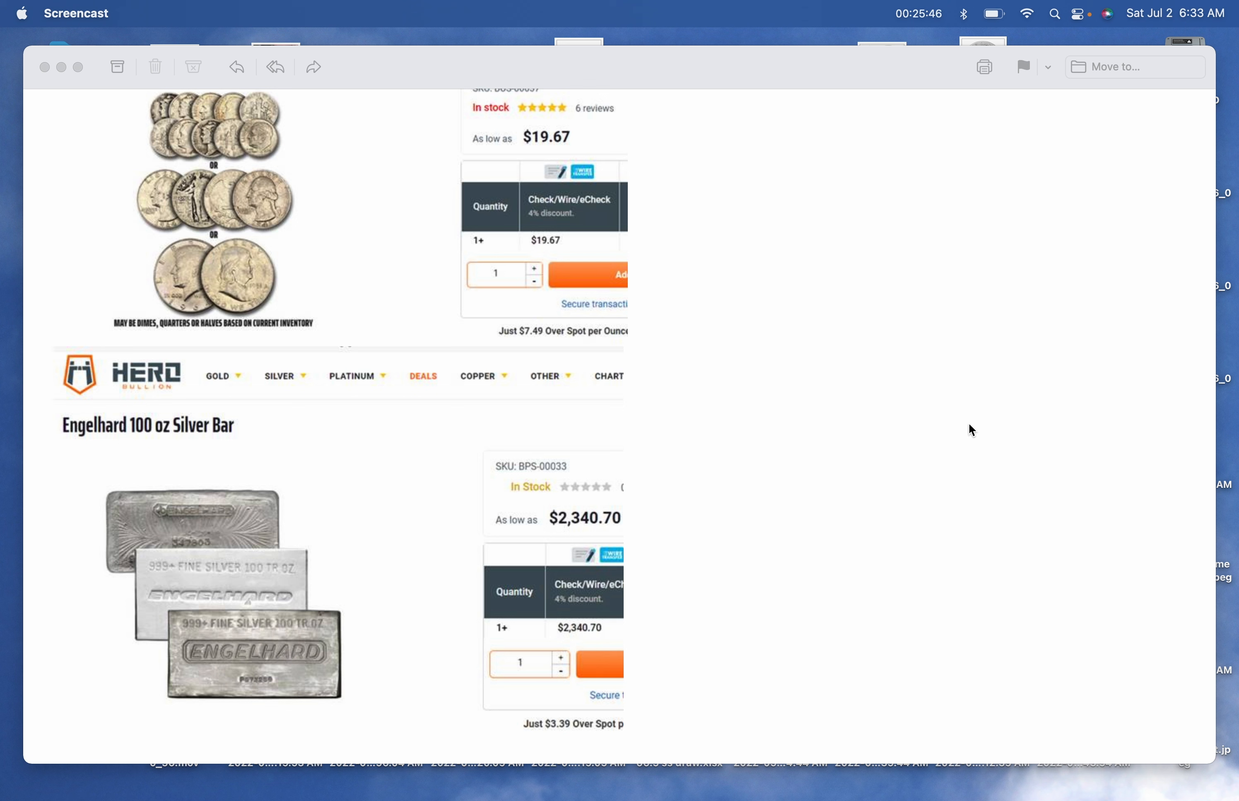